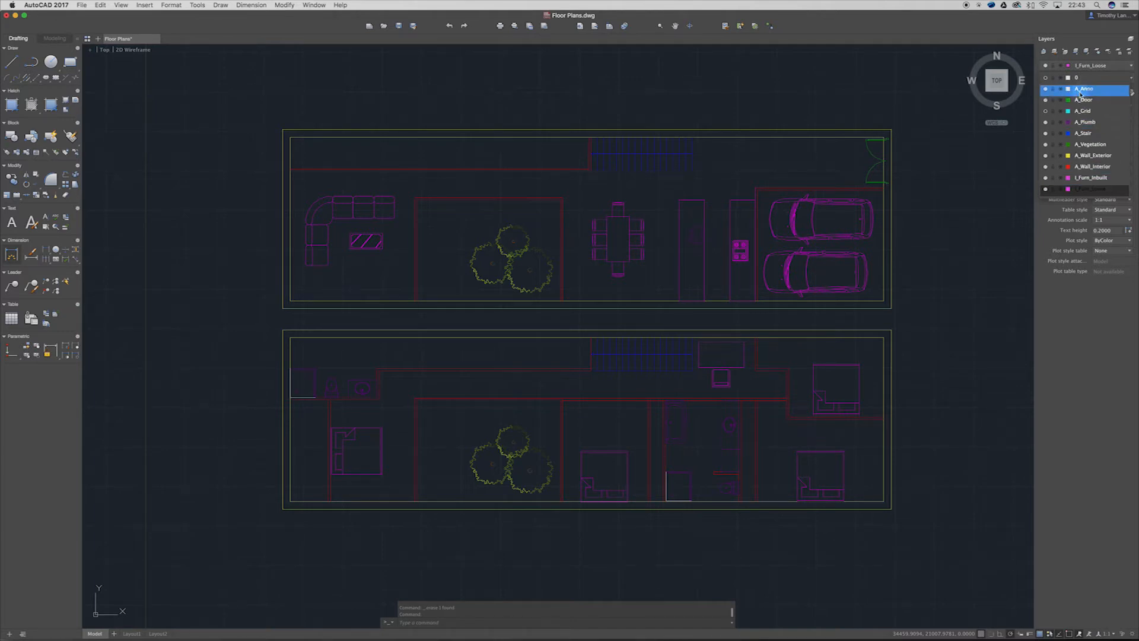
# Step: Collapse the layer list and switch from Model to the blank Layout1 paper sheet
pyautogui.click(1085, 133)
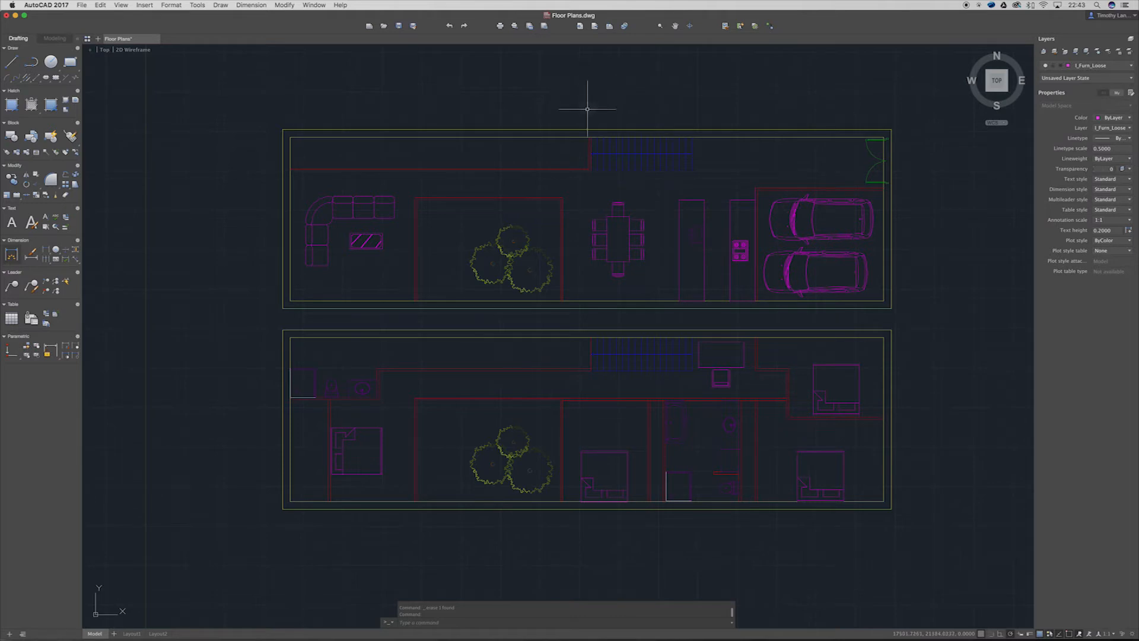
pyautogui.moveTo(514, 206)
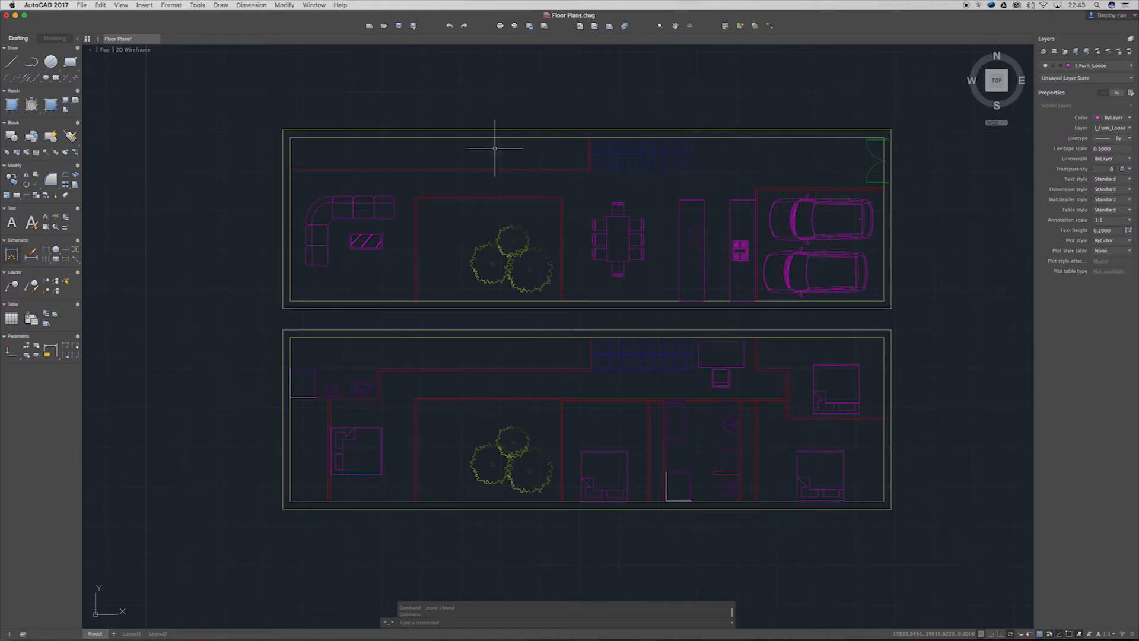
pyautogui.moveTo(486, 144)
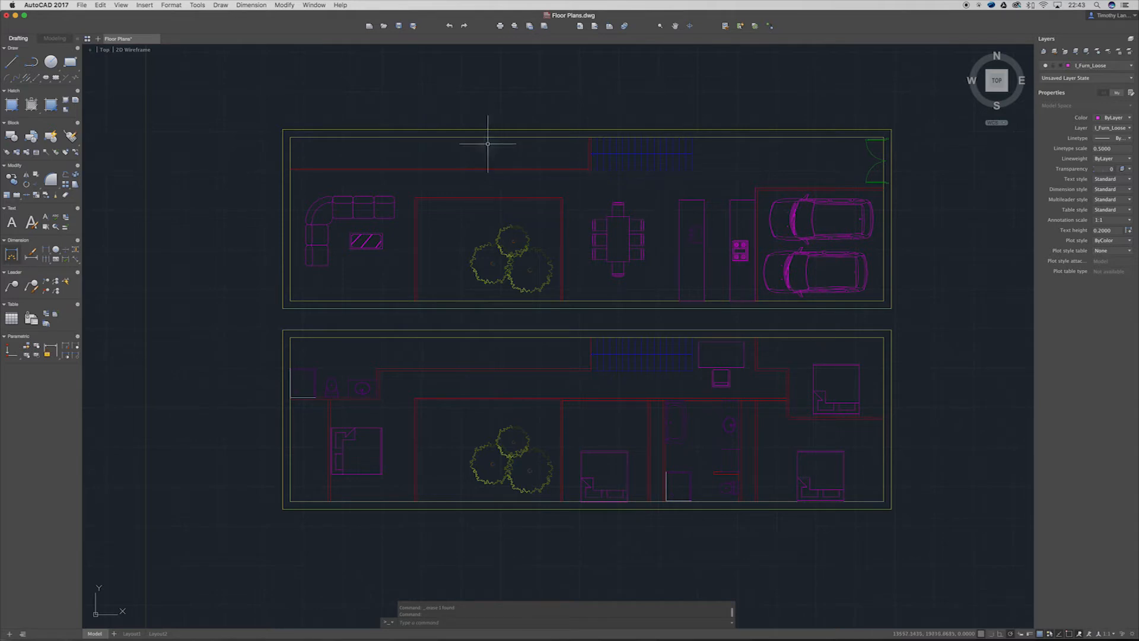
pyautogui.moveTo(406, 265)
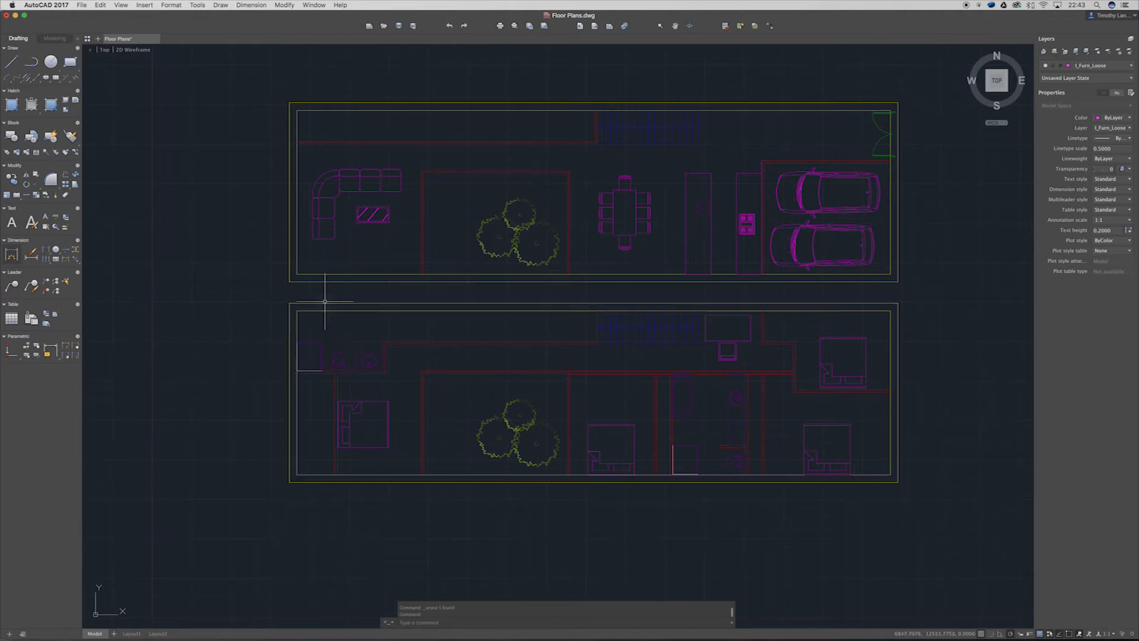
pyautogui.moveTo(225, 517)
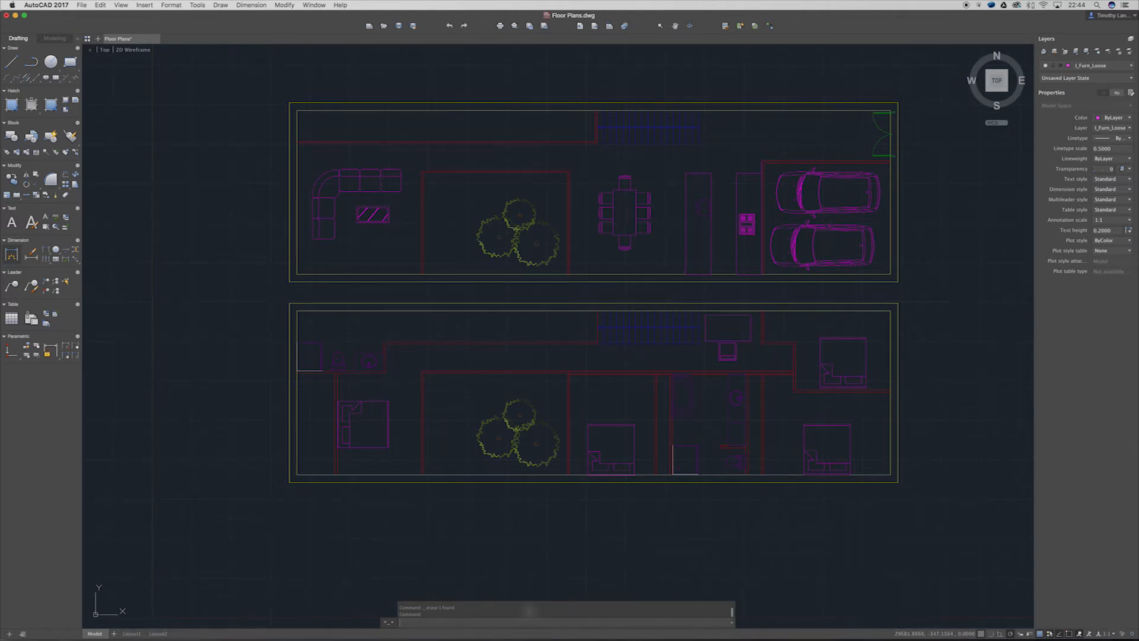
pyautogui.click(132, 634)
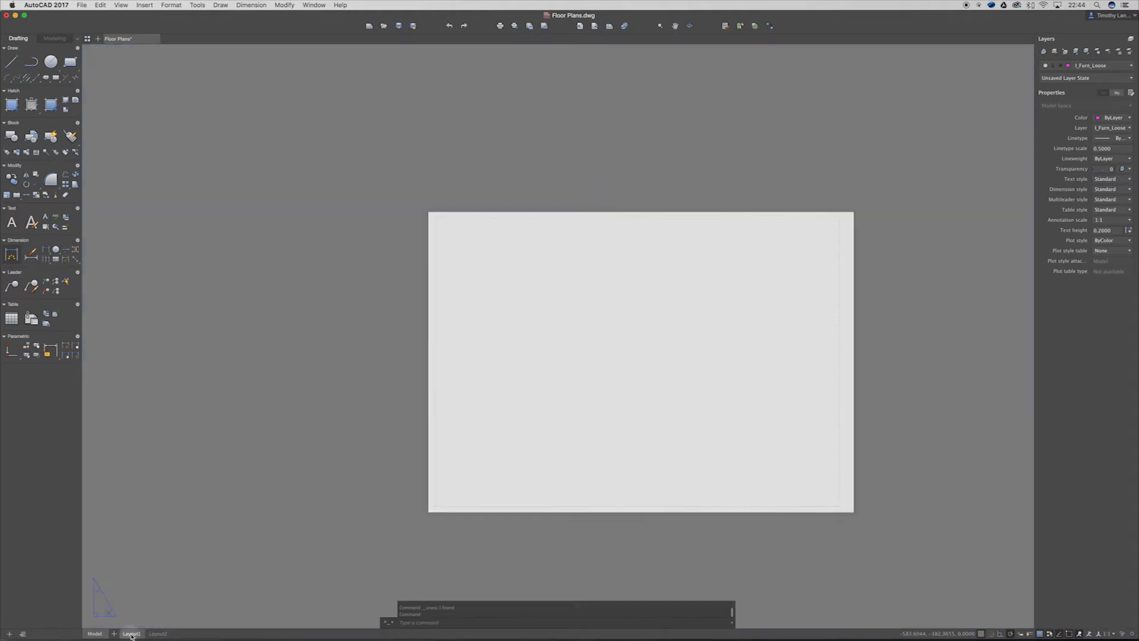
pyautogui.click(132, 633)
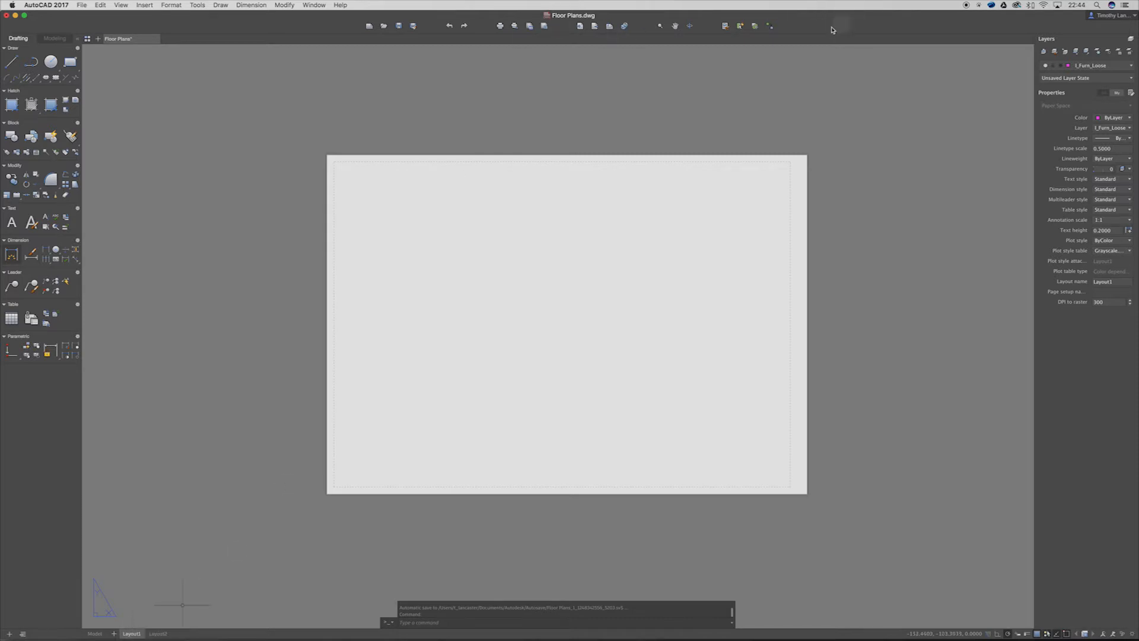
pyautogui.click(82, 5)
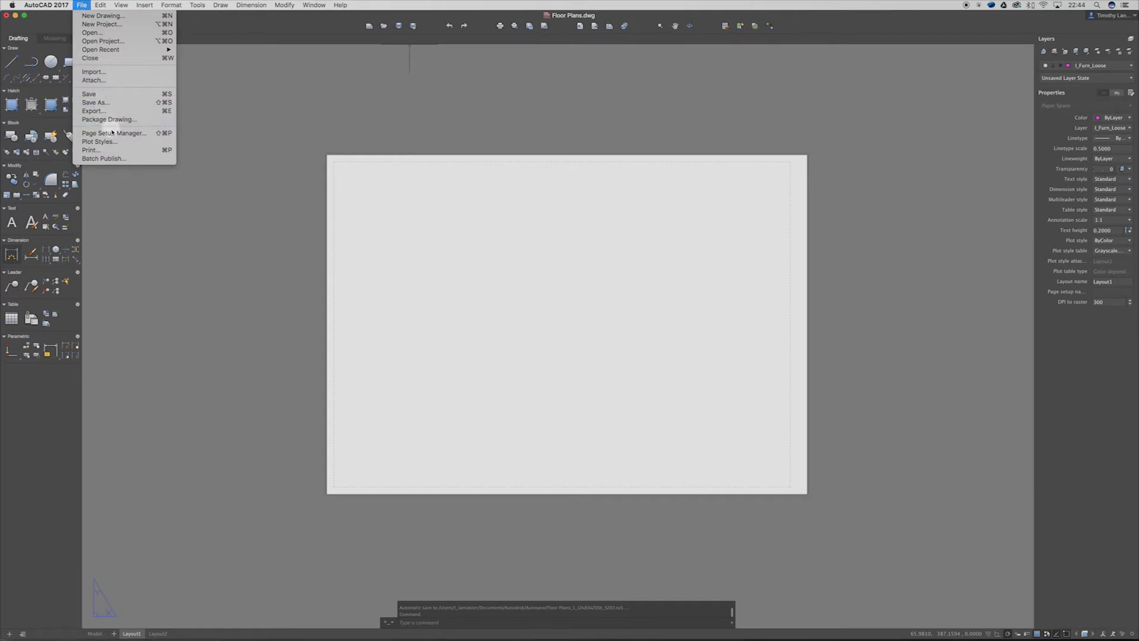
# Step: Bring up the Page Setup Manager and show the gear options for *Layout1*
pyautogui.click(114, 133)
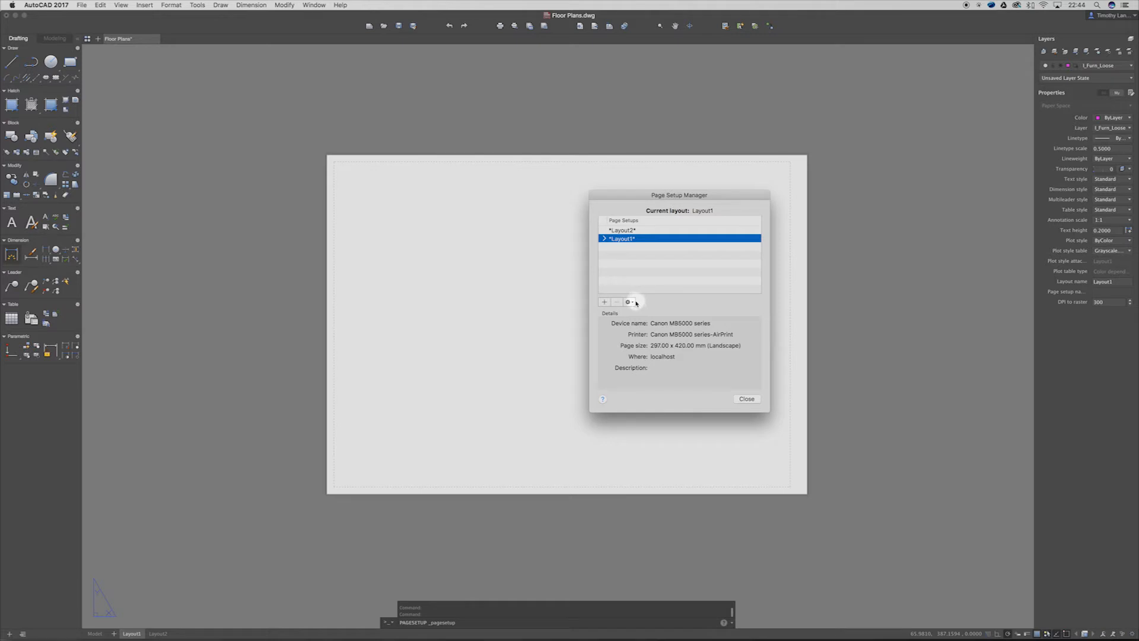
pyautogui.moveTo(607, 228)
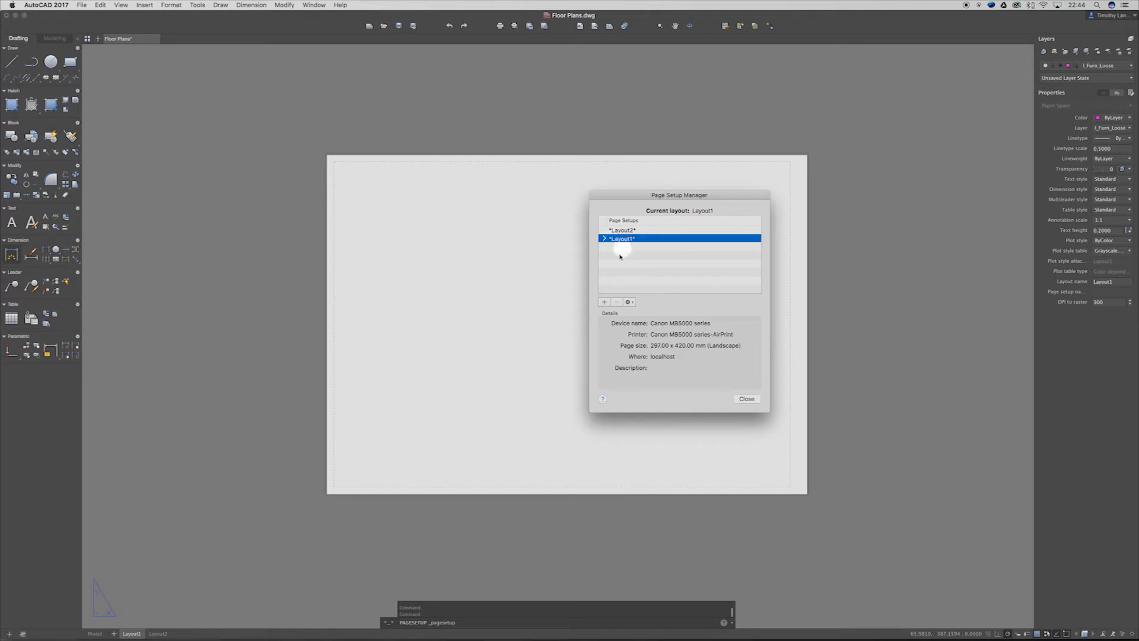
pyautogui.click(628, 302)
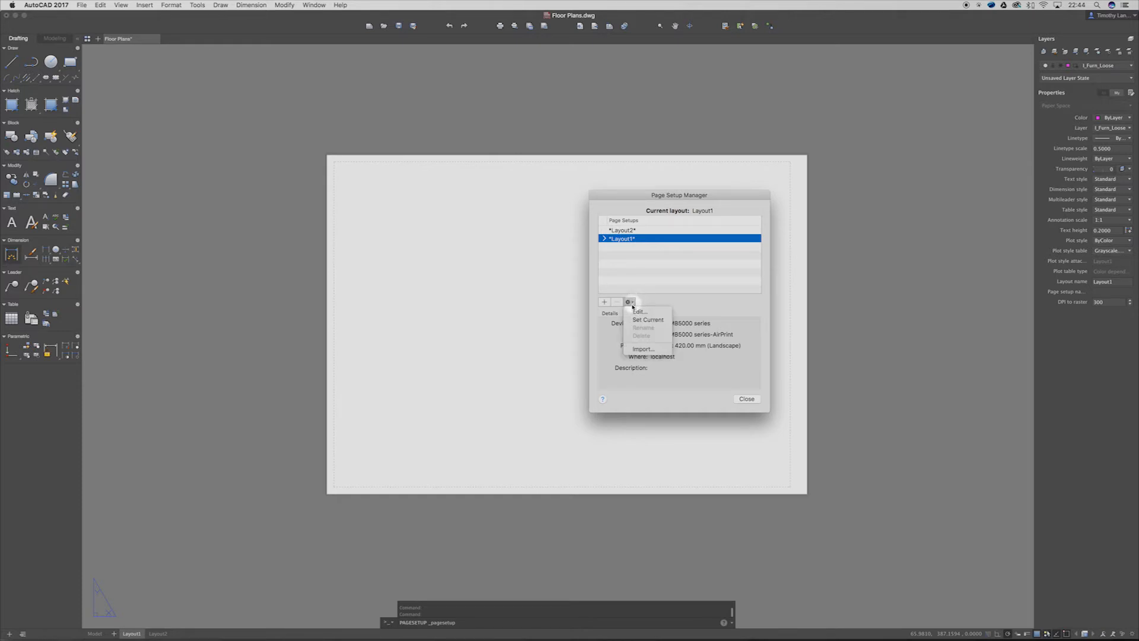
pyautogui.click(629, 302)
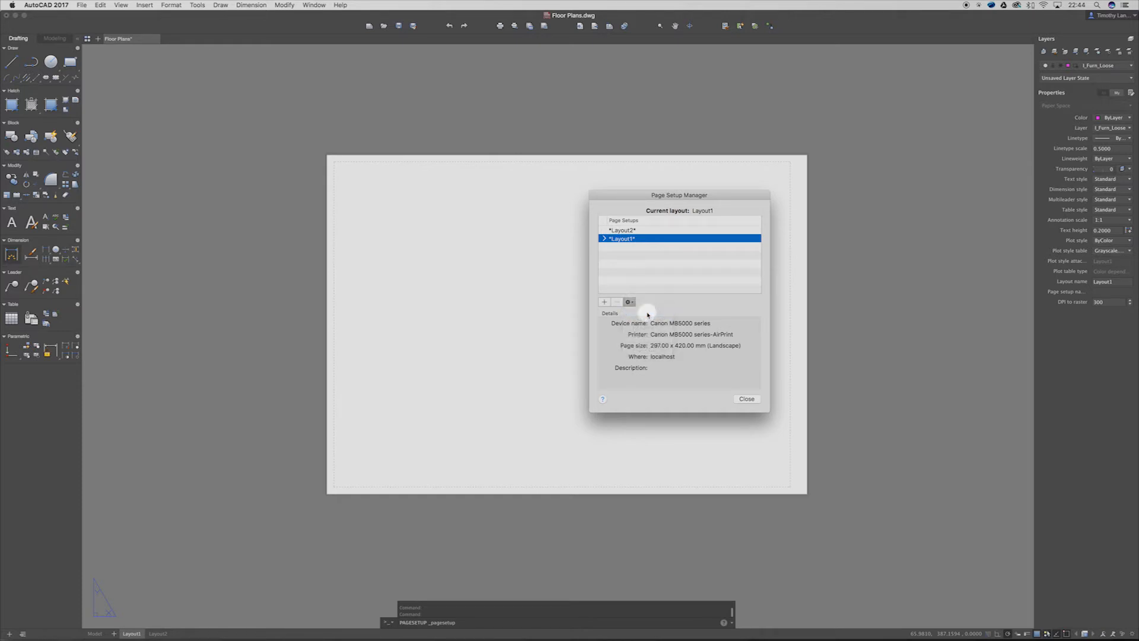
# Step: Edit the Layout1 page setup and change its paper size from A3 to A1
pyautogui.click(629, 301)
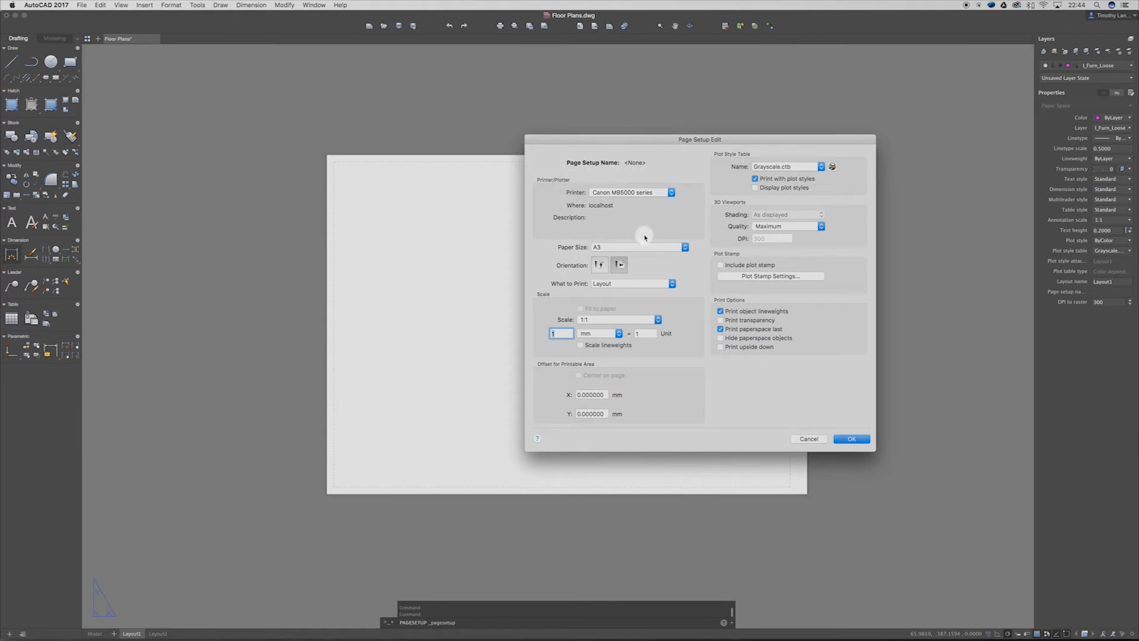
pyautogui.moveTo(631, 247)
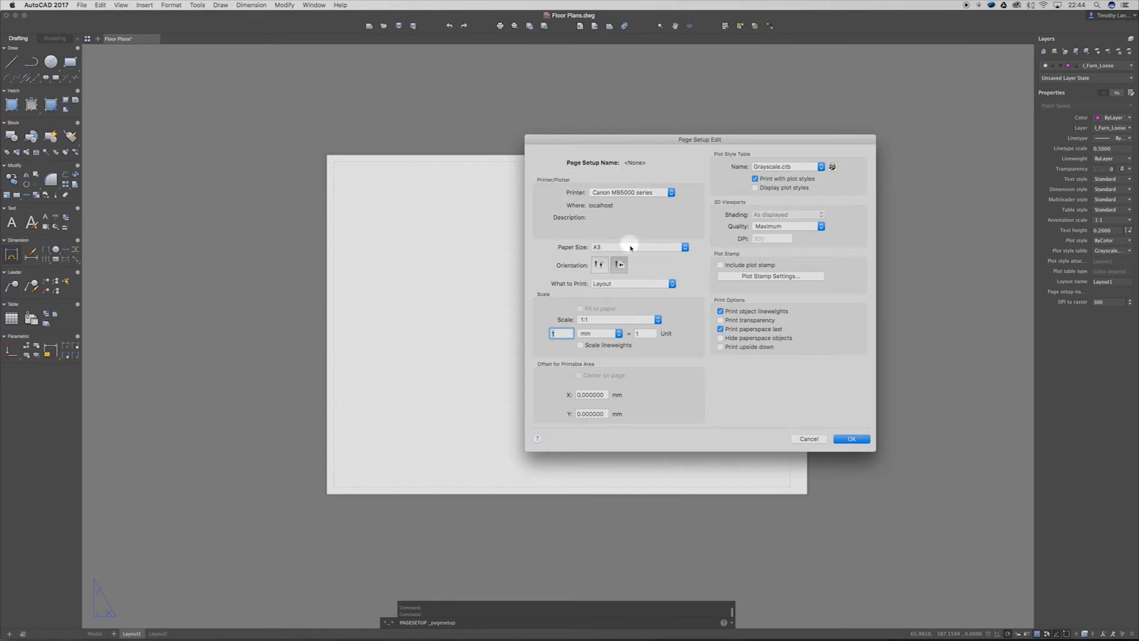
pyautogui.click(684, 247)
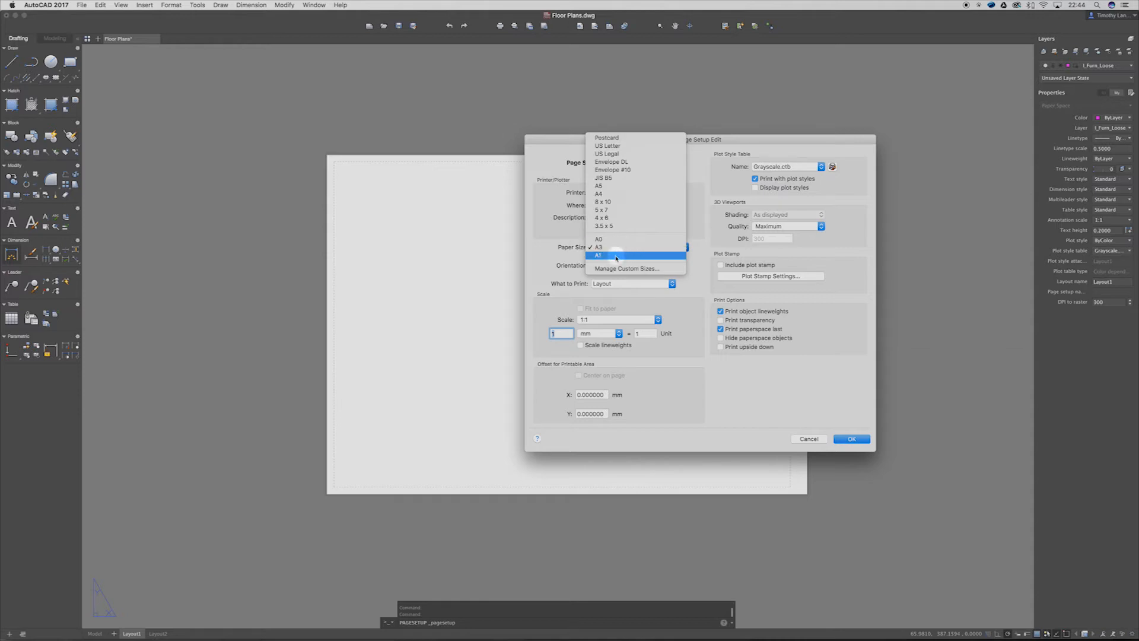
pyautogui.click(599, 255)
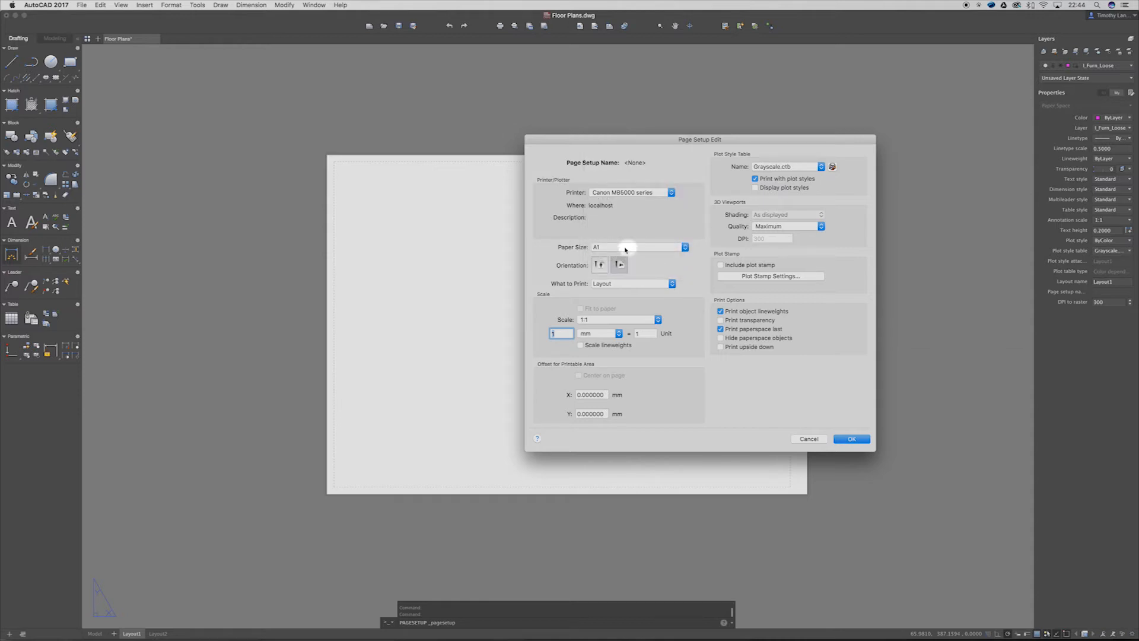
pyautogui.click(682, 247)
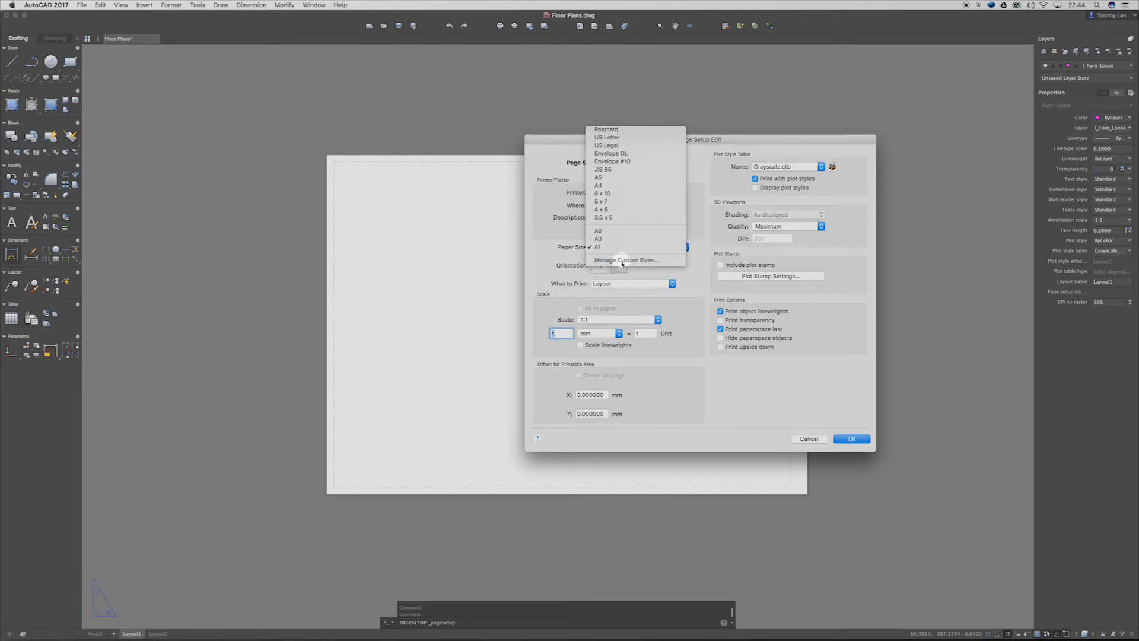
# Step: In Manage Custom Sizes, add a new paper size from the A1 preset (59.40 × 84.10 cm)
pyautogui.click(626, 260)
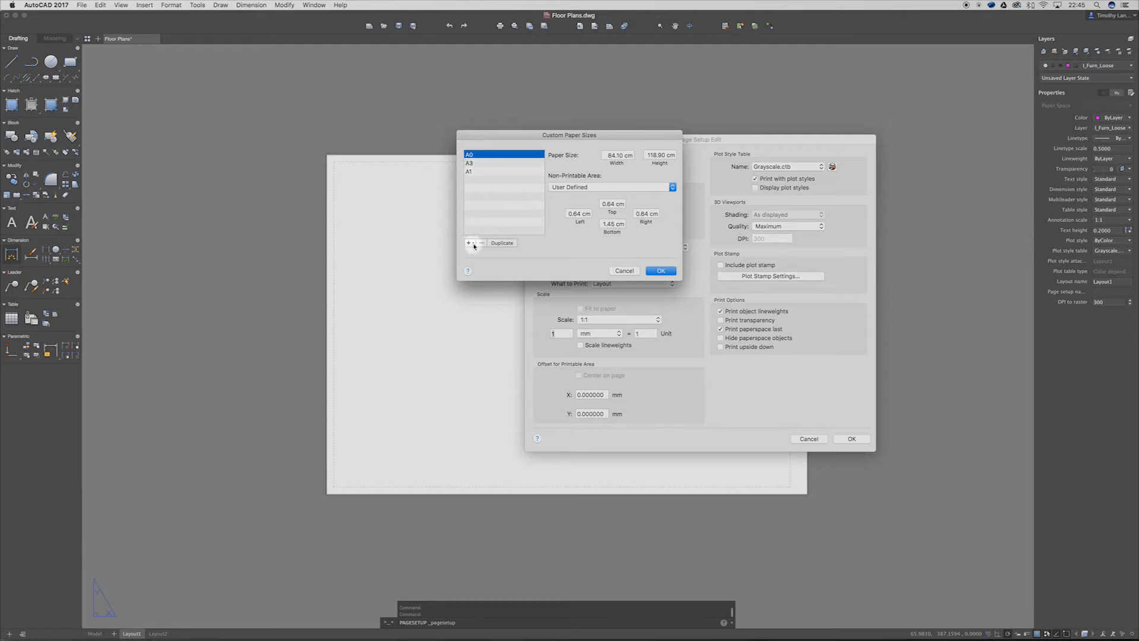
pyautogui.click(470, 243)
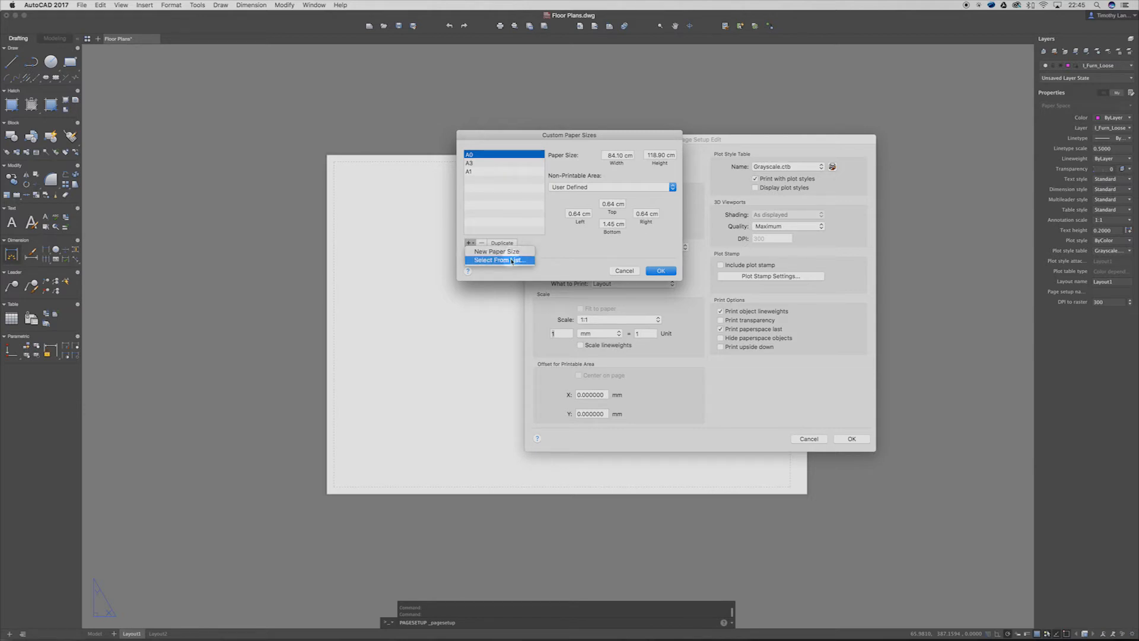
pyautogui.click(498, 260)
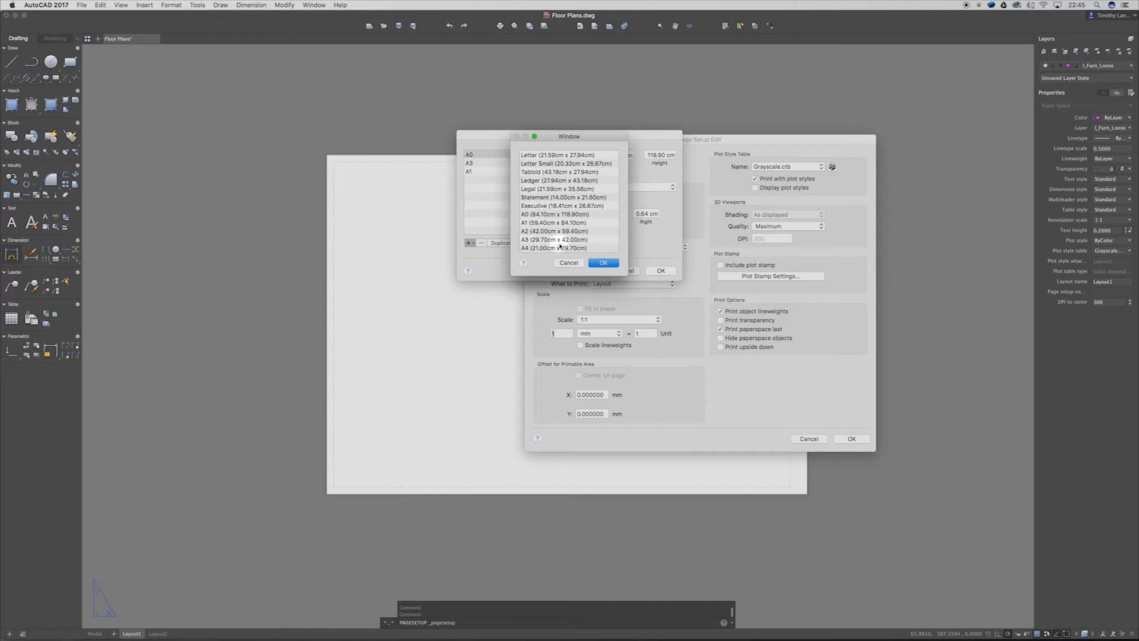
pyautogui.click(554, 238)
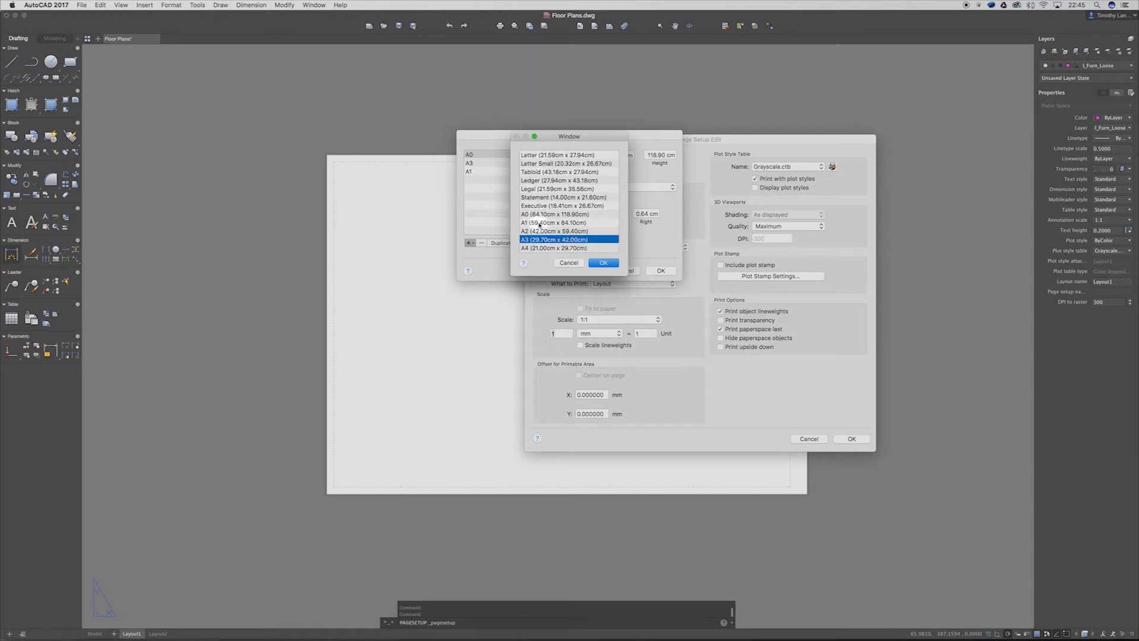
pyautogui.click(554, 222)
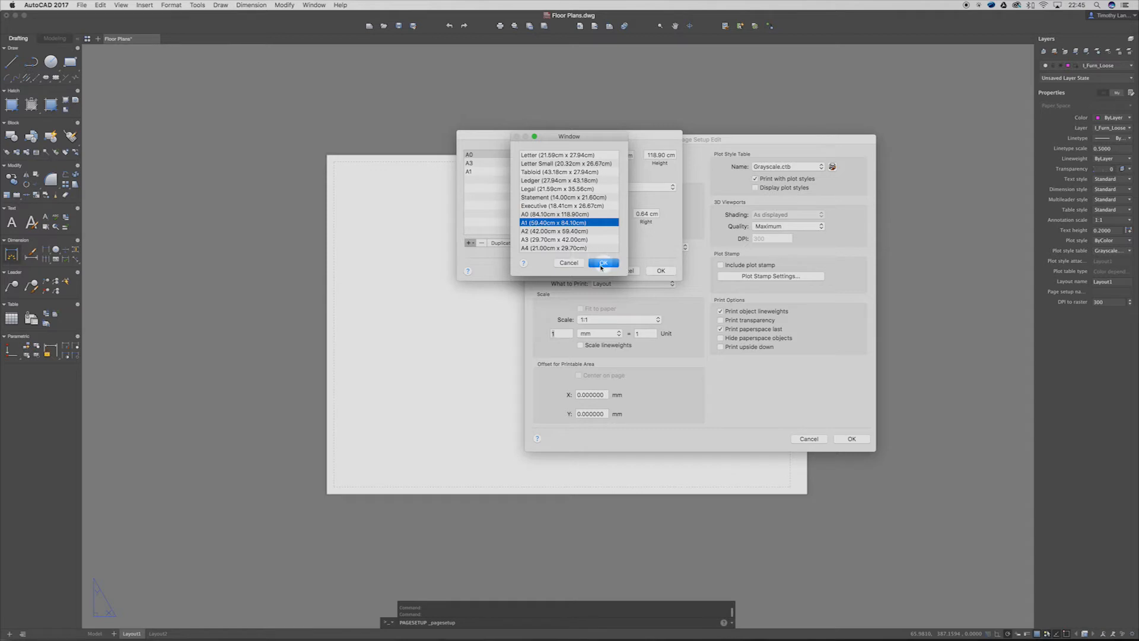
pyautogui.click(603, 262)
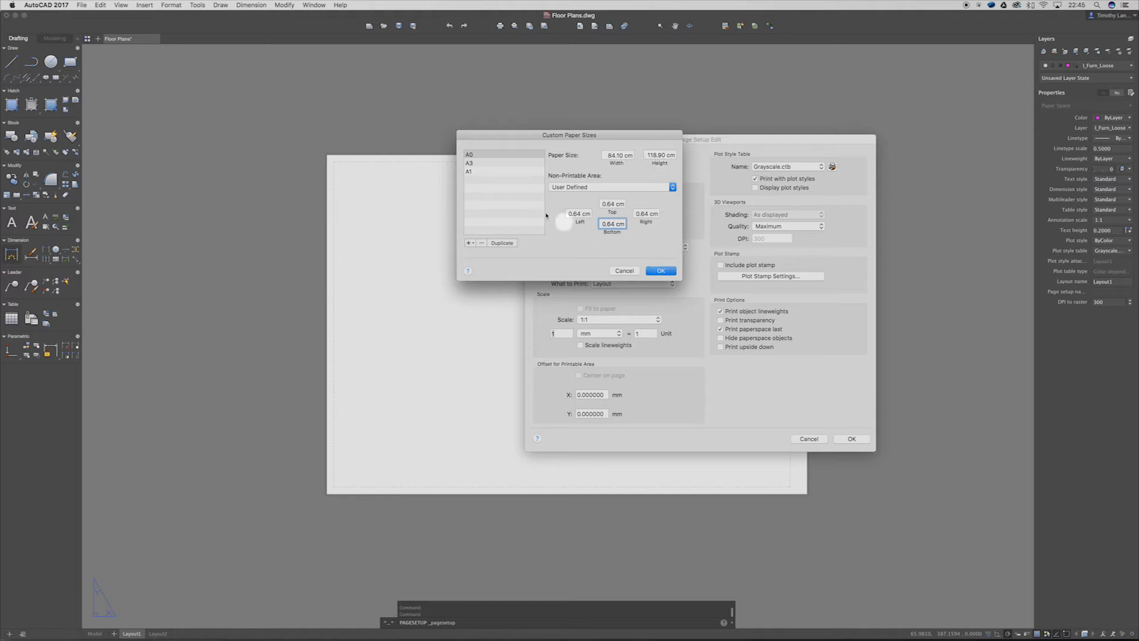
# Step: Check the A1 size with 0.64 cm margins and confirm the custom paper sizes
pyautogui.click(470, 171)
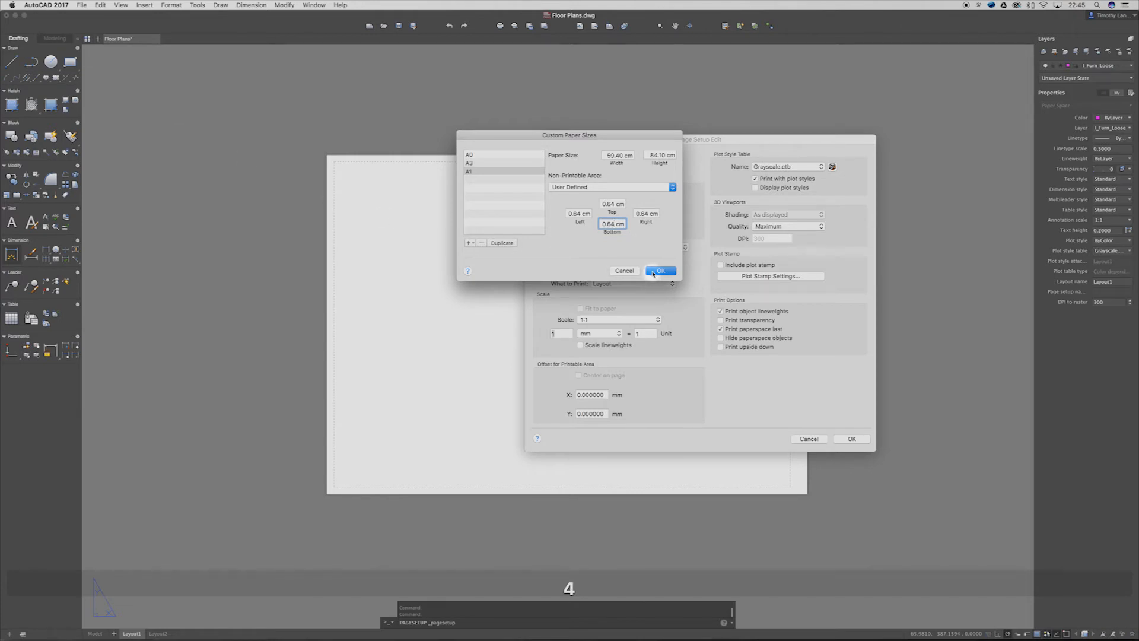
pyautogui.click(660, 270)
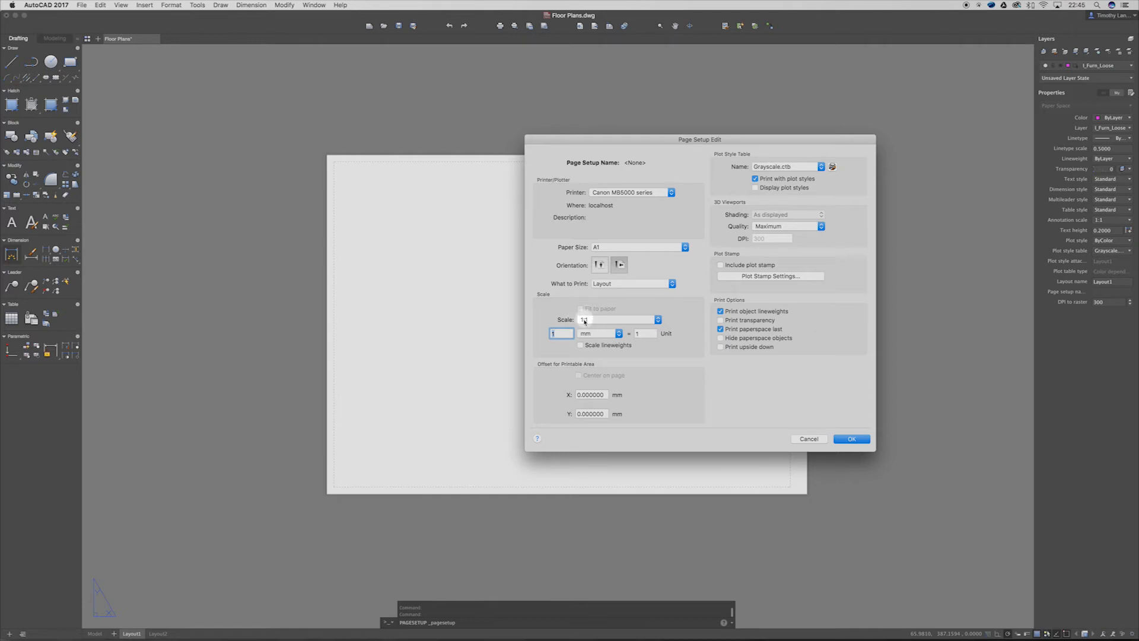
pyautogui.click(657, 319)
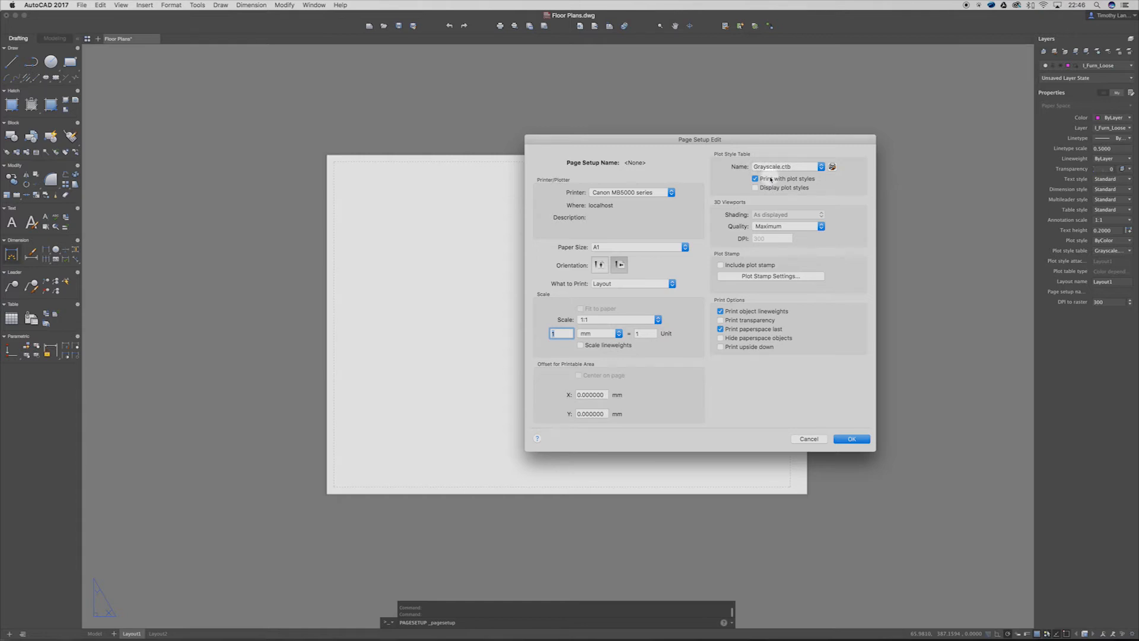
# Step: Keep the Grayscale.ctb plot style and Maximum viewport quality, then close the Page Setup Manager
pyautogui.click(821, 166)
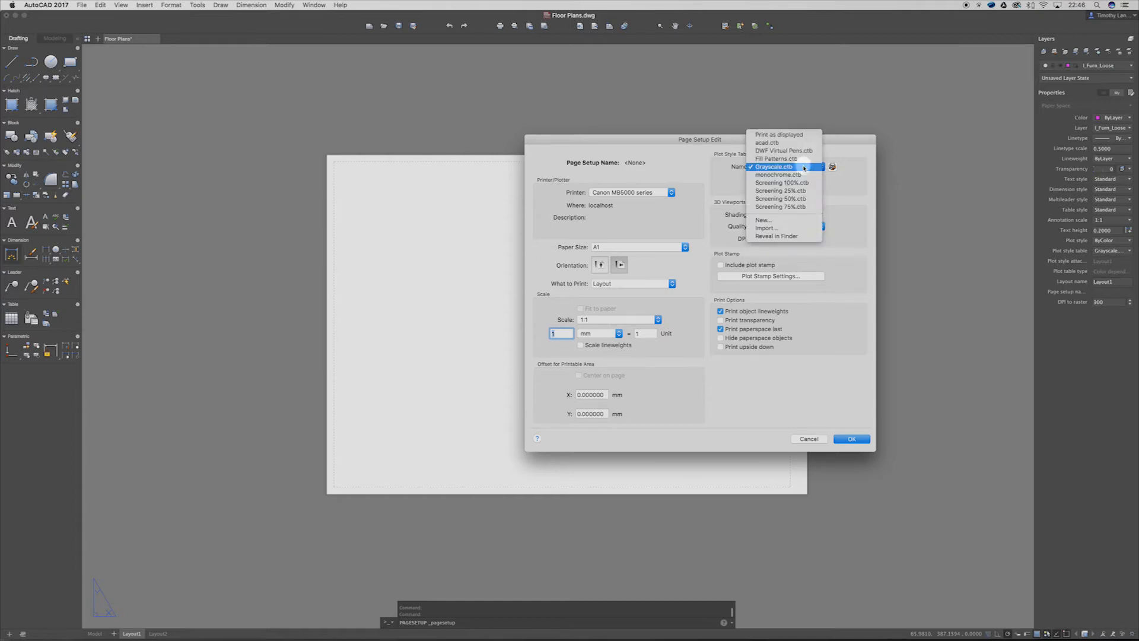
pyautogui.moveTo(783, 134)
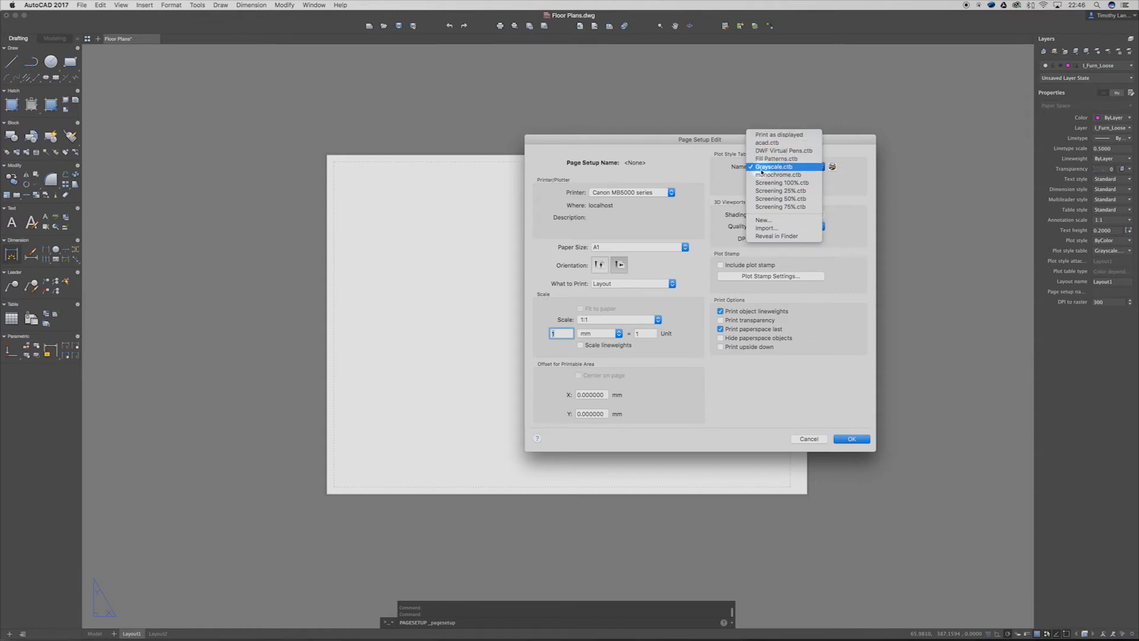
pyautogui.click(771, 166)
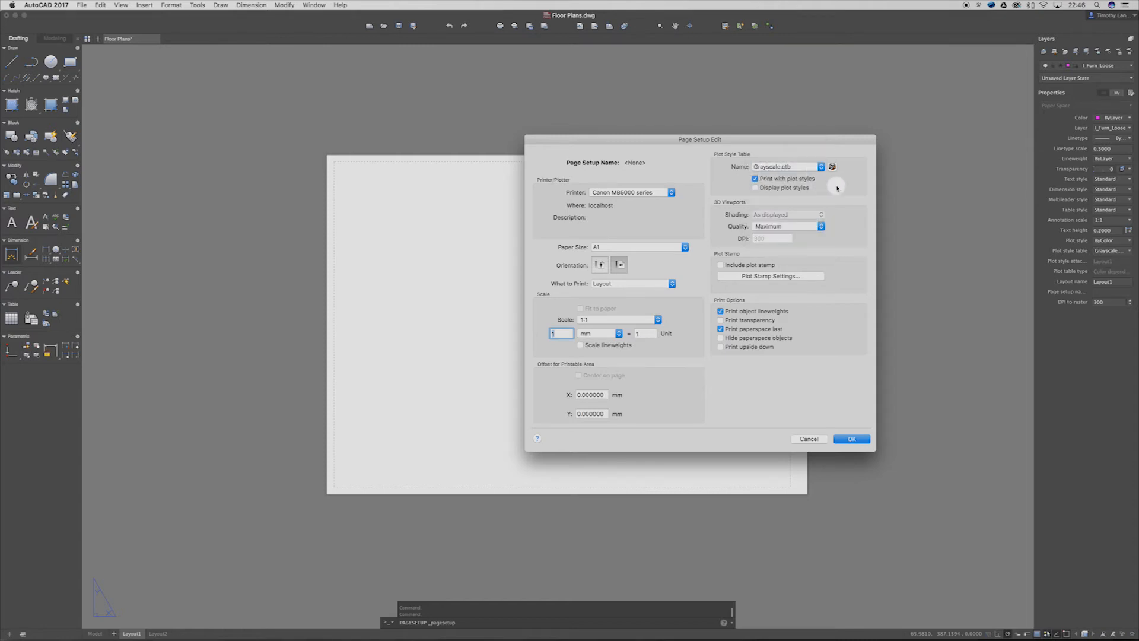
pyautogui.moveTo(778, 221)
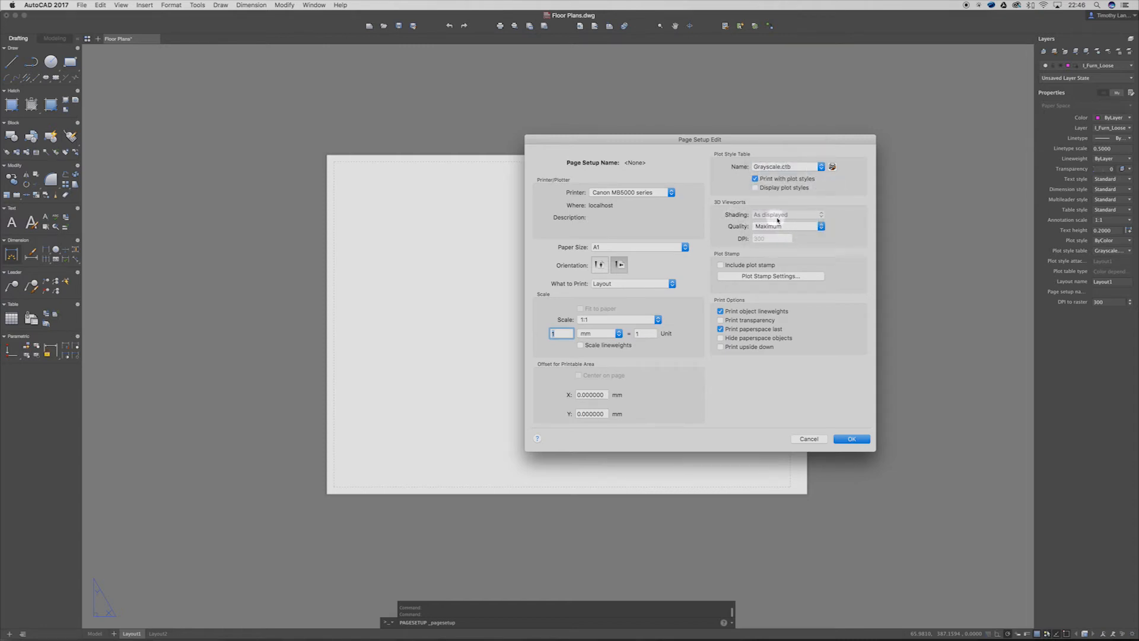
pyautogui.click(821, 225)
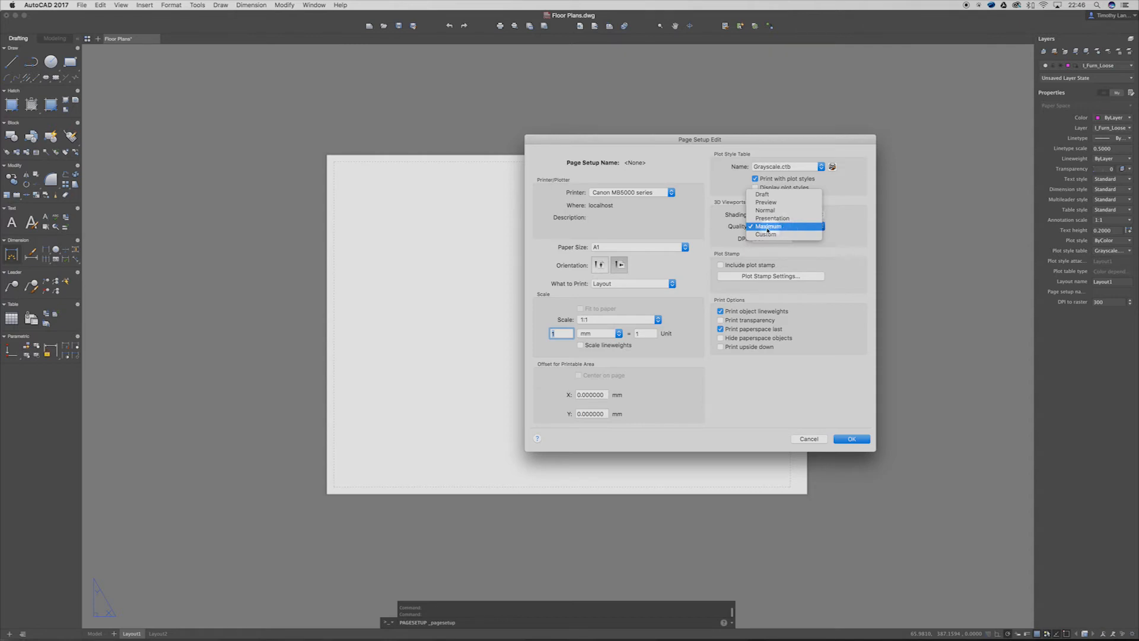
pyautogui.click(768, 226)
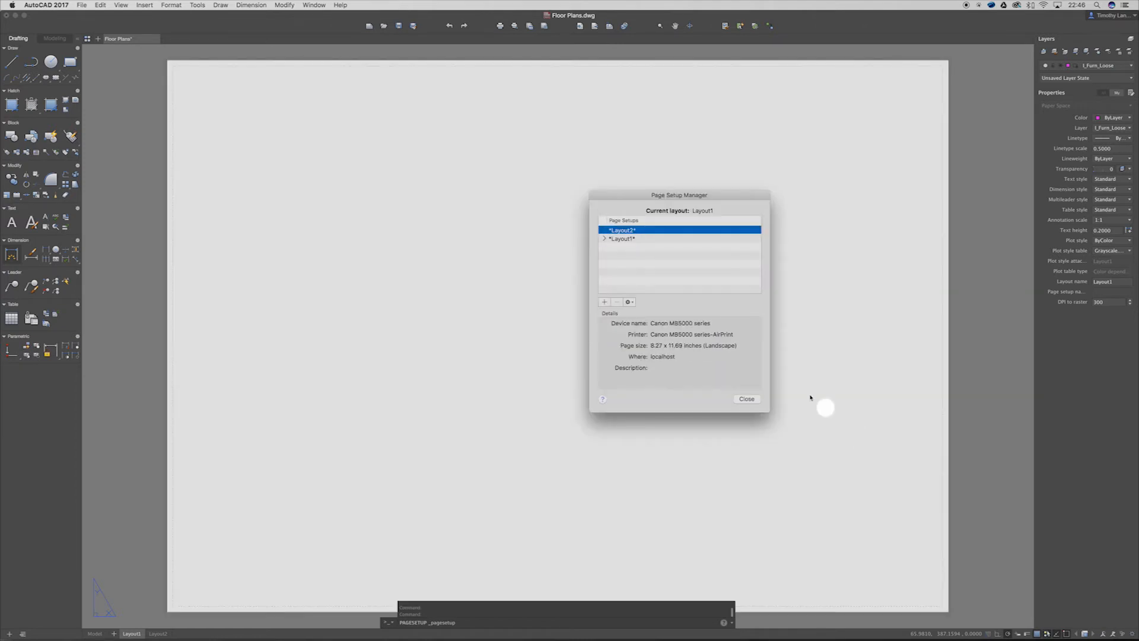
pyautogui.click(747, 398)
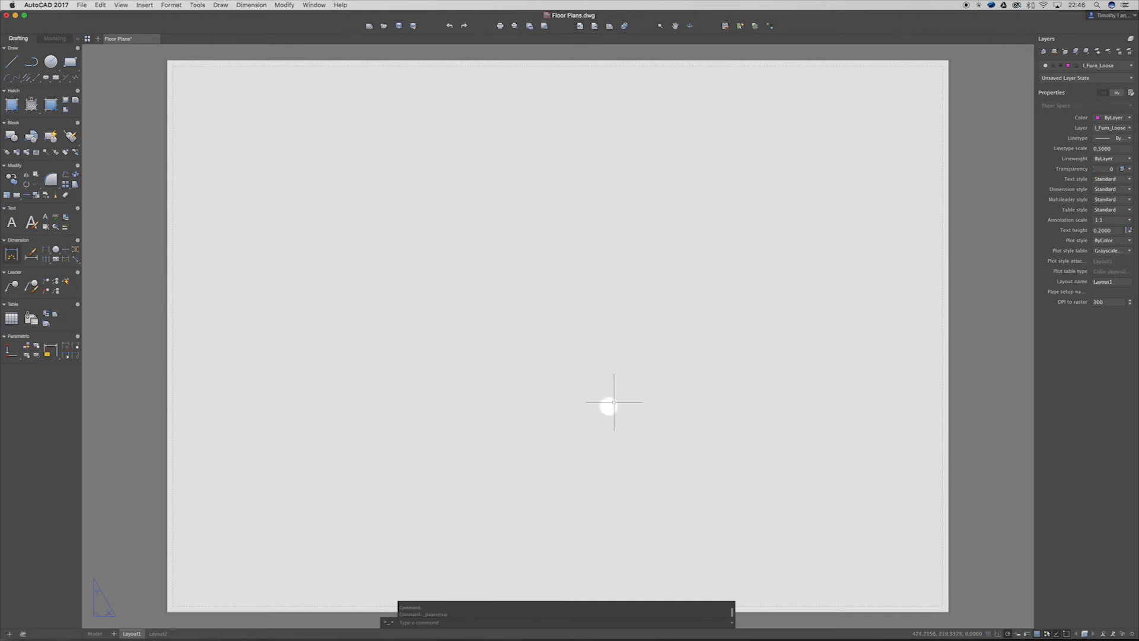
pyautogui.moveTo(428, 466)
pyautogui.write('VIEWPORTS')
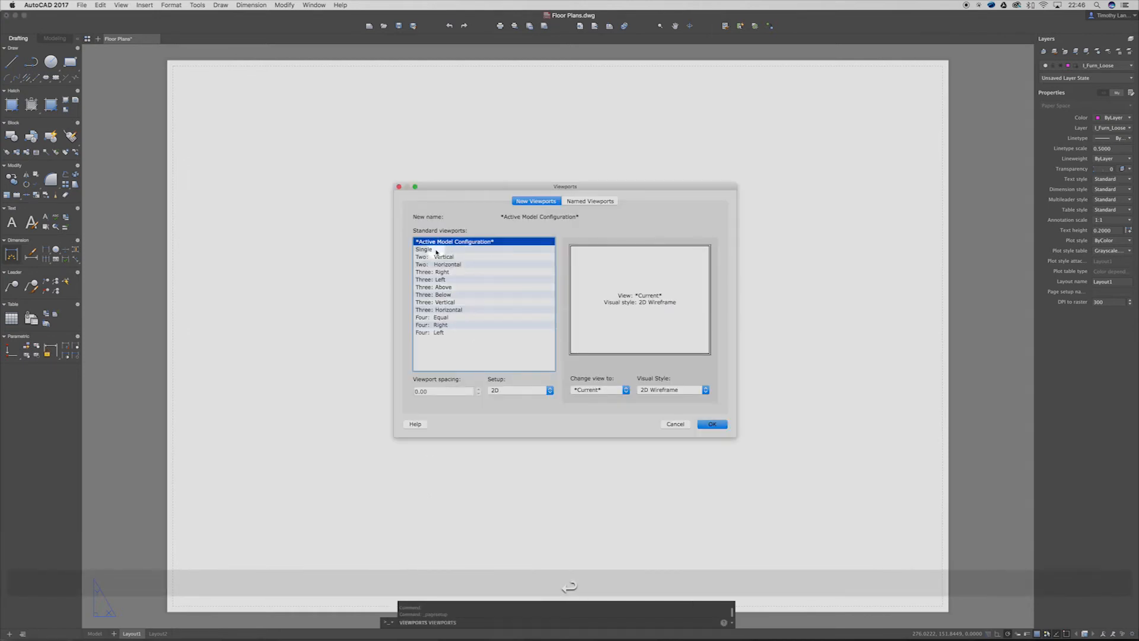
# Step: Preview the Four: Equal split, then settle on a Single viewport and confirm it
pyautogui.click(440, 317)
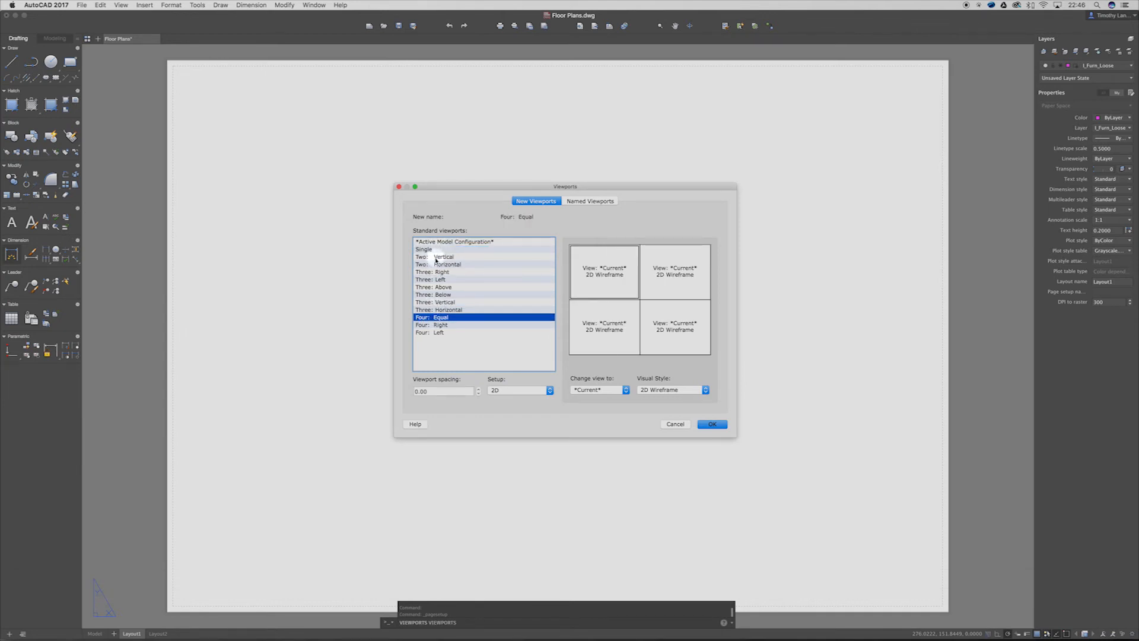
pyautogui.click(423, 248)
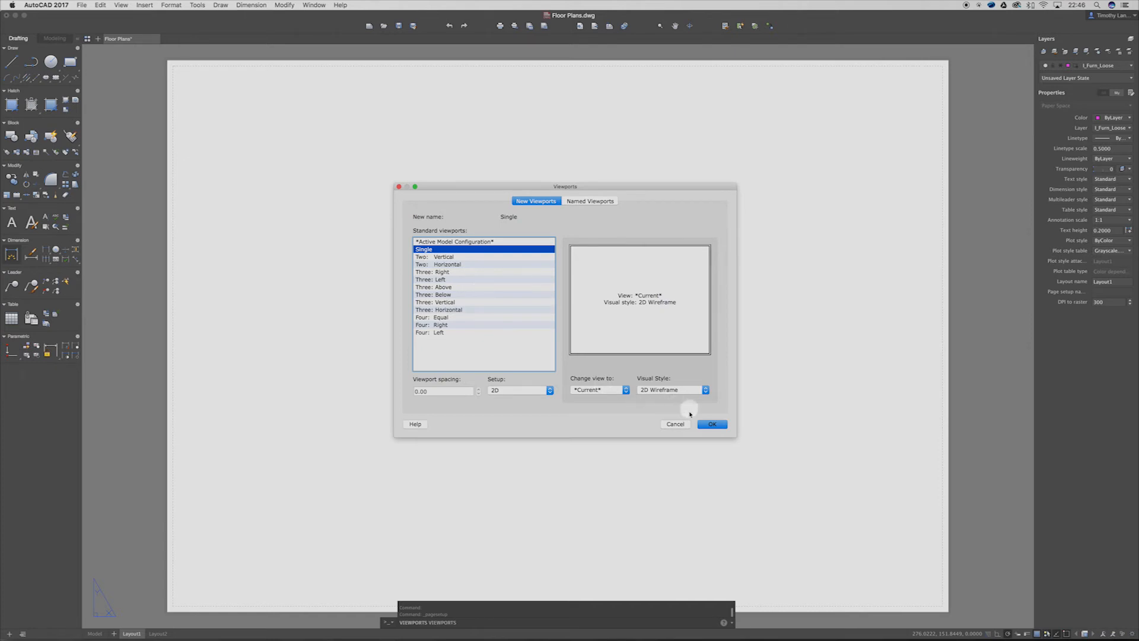
pyautogui.click(711, 424)
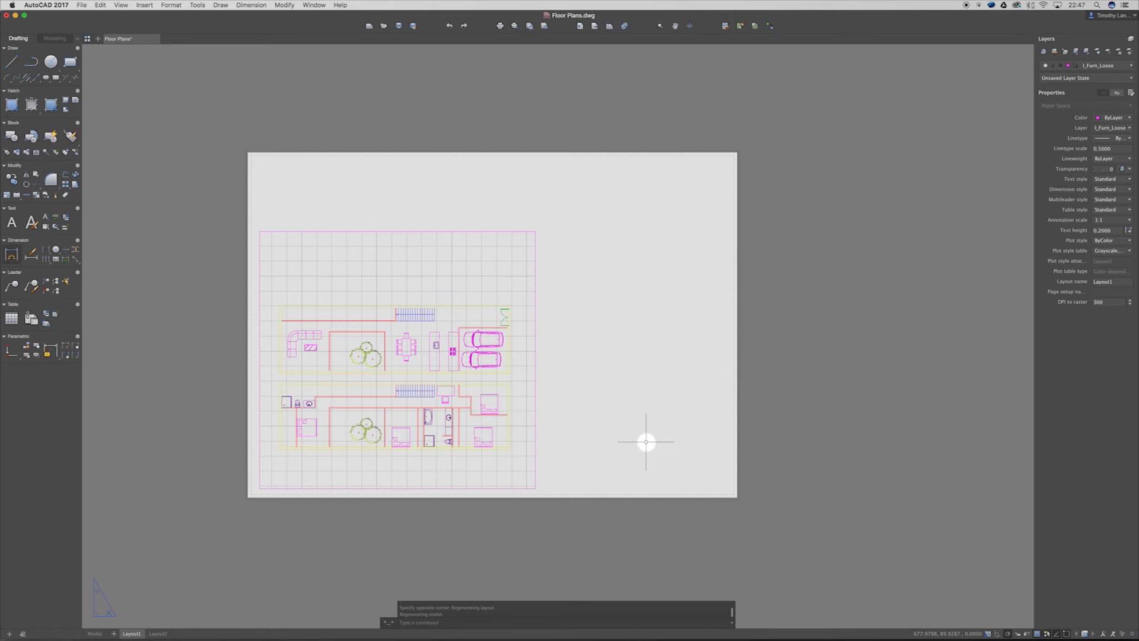
pyautogui.moveTo(666, 451)
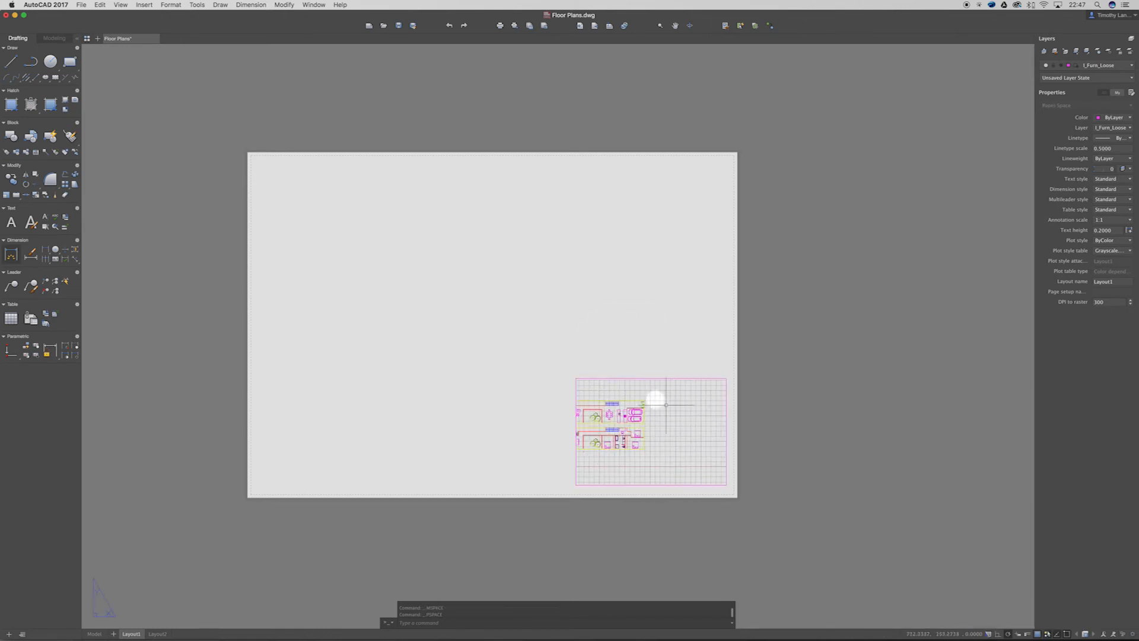
# Step: Enter the viewport so the floor plan view can be zoomed to fill its frame
pyautogui.doubleClick(651, 432)
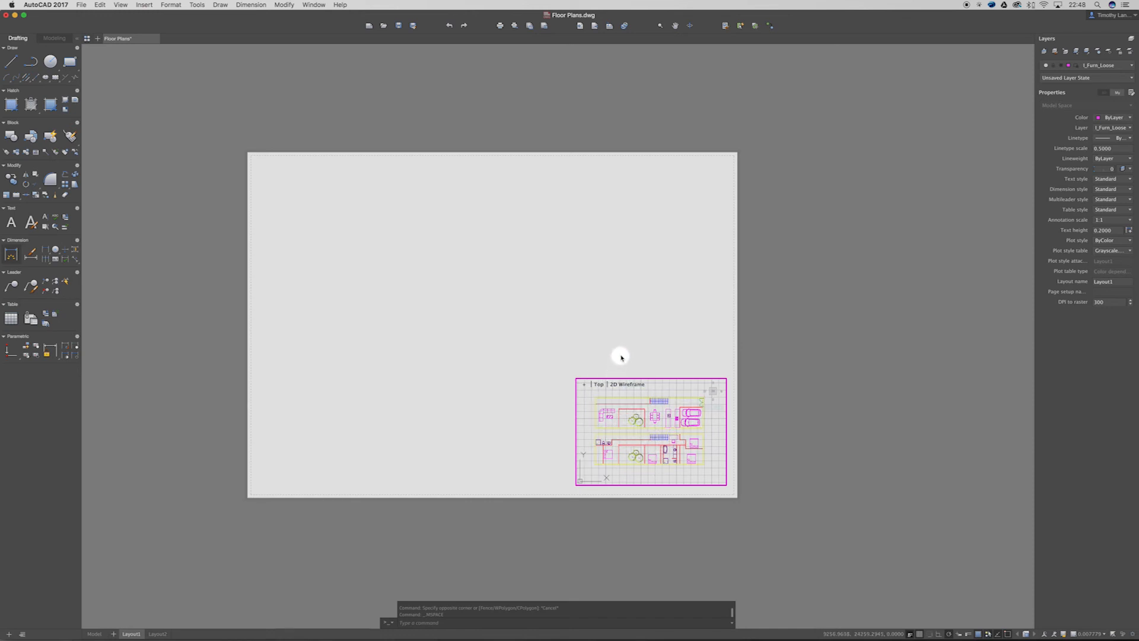
pyautogui.moveTo(611, 352)
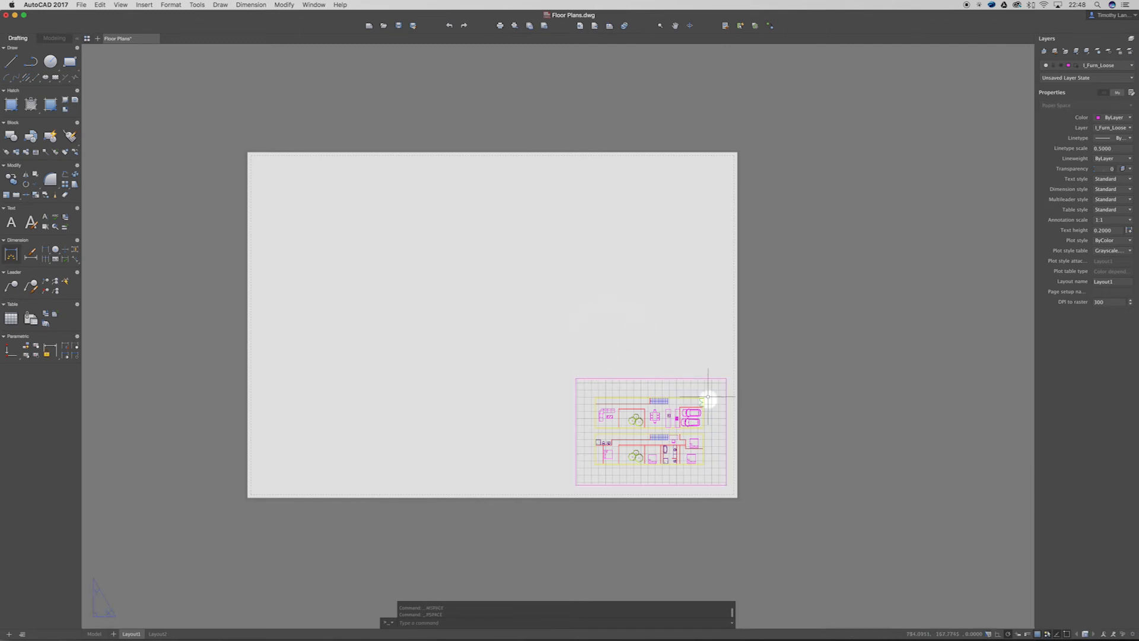
pyautogui.moveTo(585, 303)
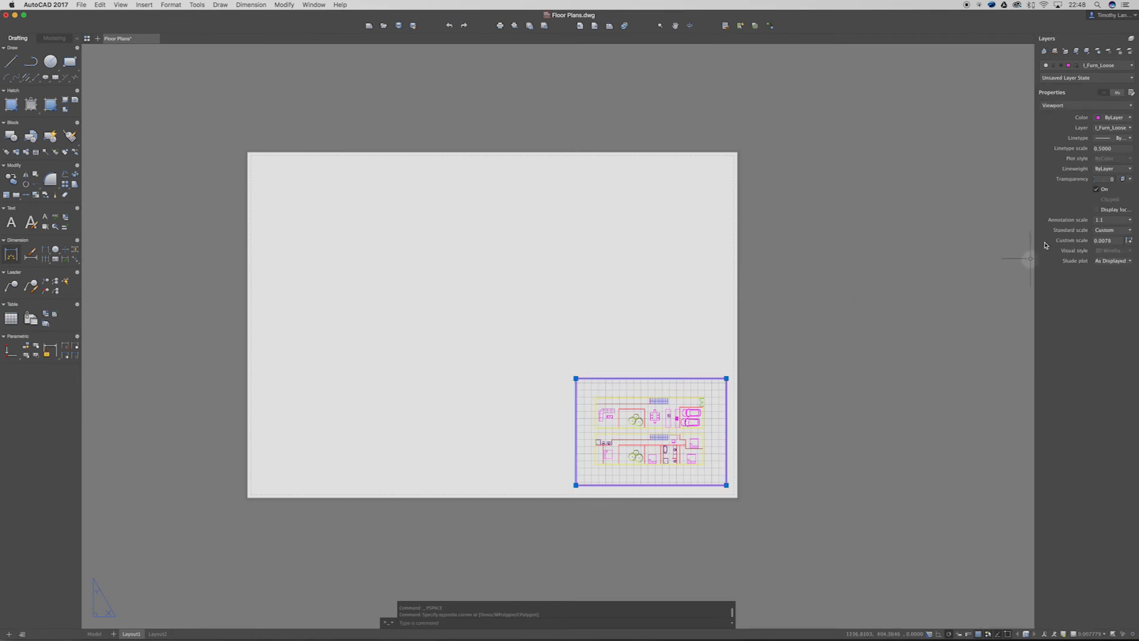
pyautogui.moveTo(1118, 186)
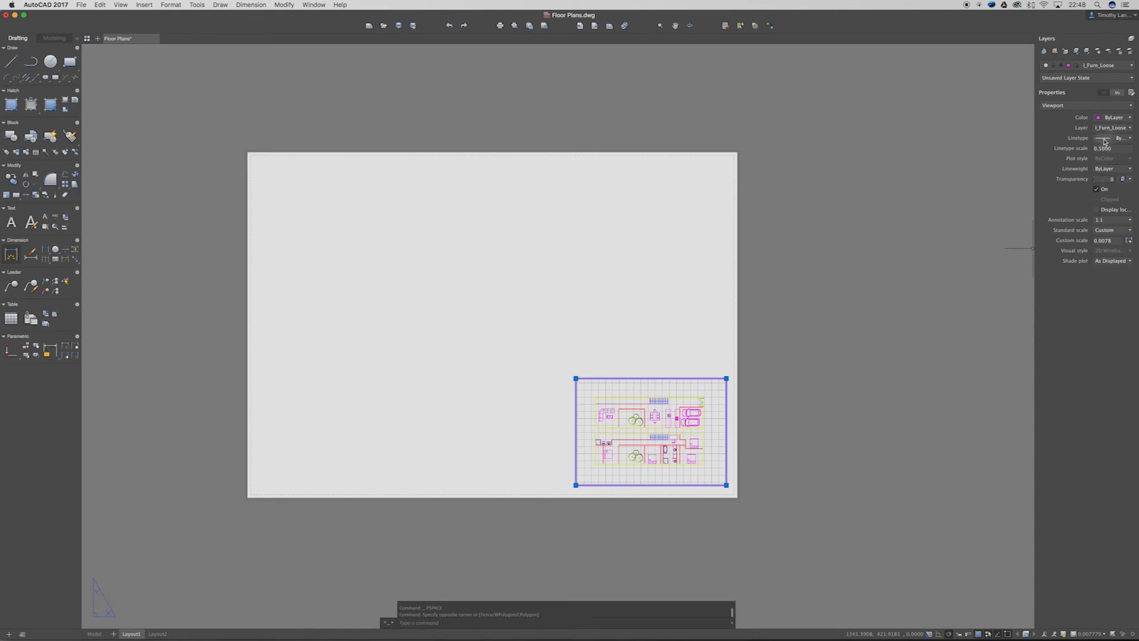
pyautogui.moveTo(1021, 201)
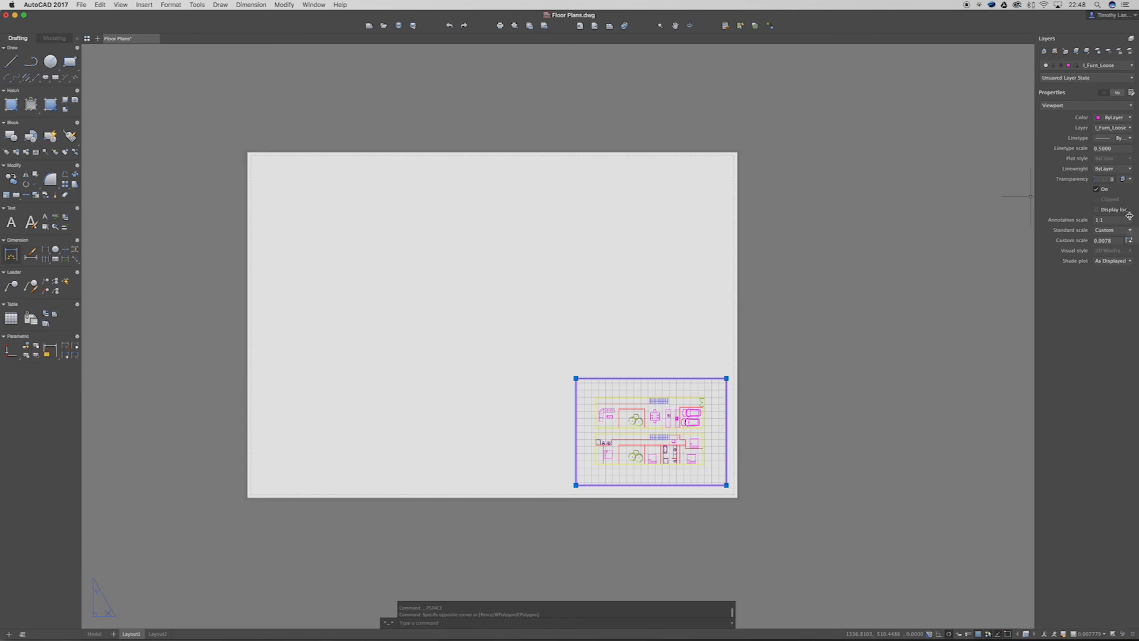
pyautogui.moveTo(95, 256)
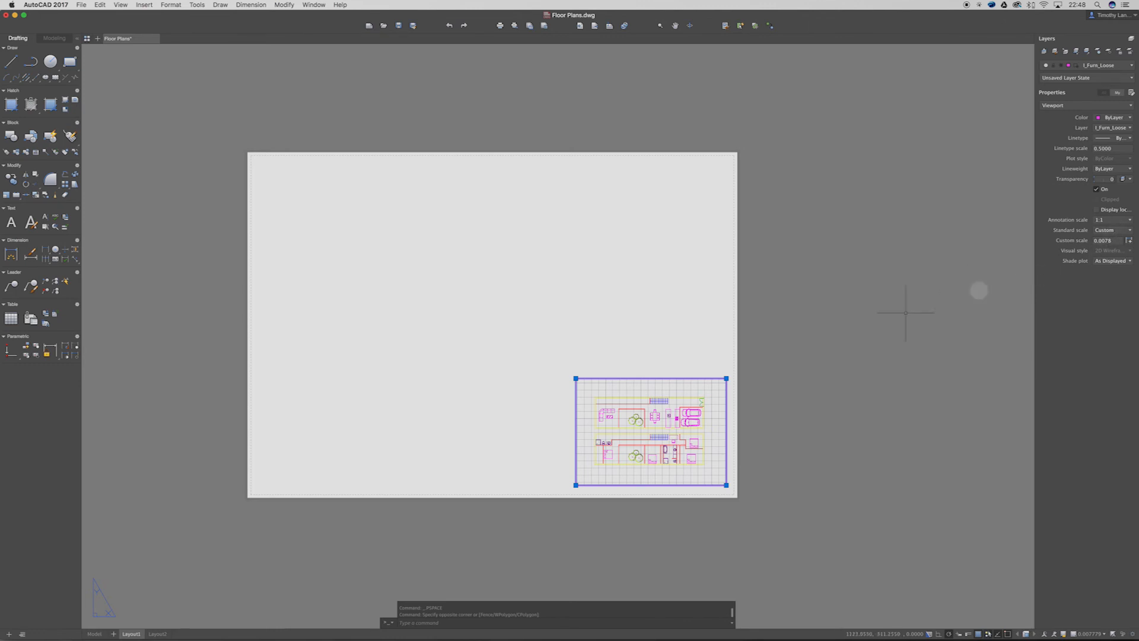
pyautogui.moveTo(990, 266)
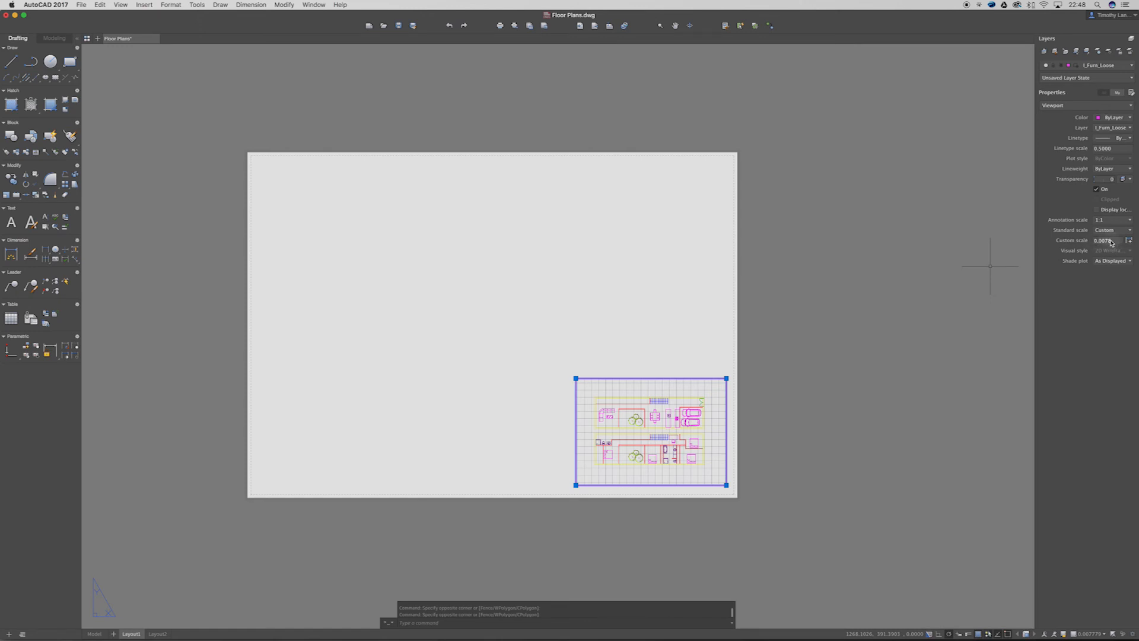
# Step: Stretch the viewport larger by its corner grip and set its standard scale to 1:100
pyautogui.click(1129, 229)
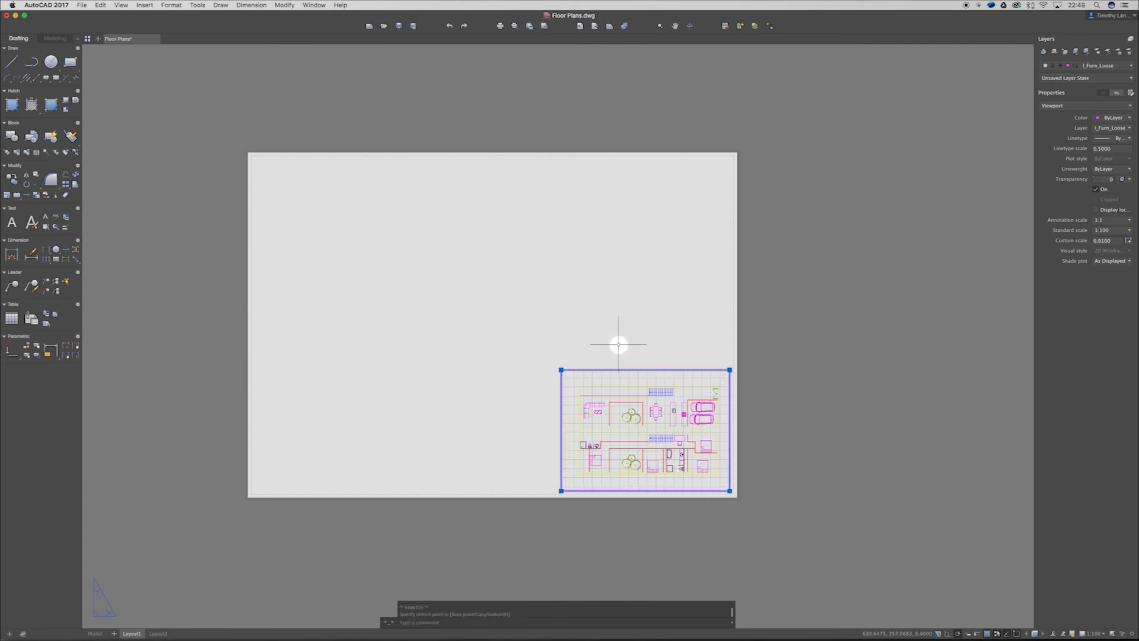
pyautogui.press('Escape')
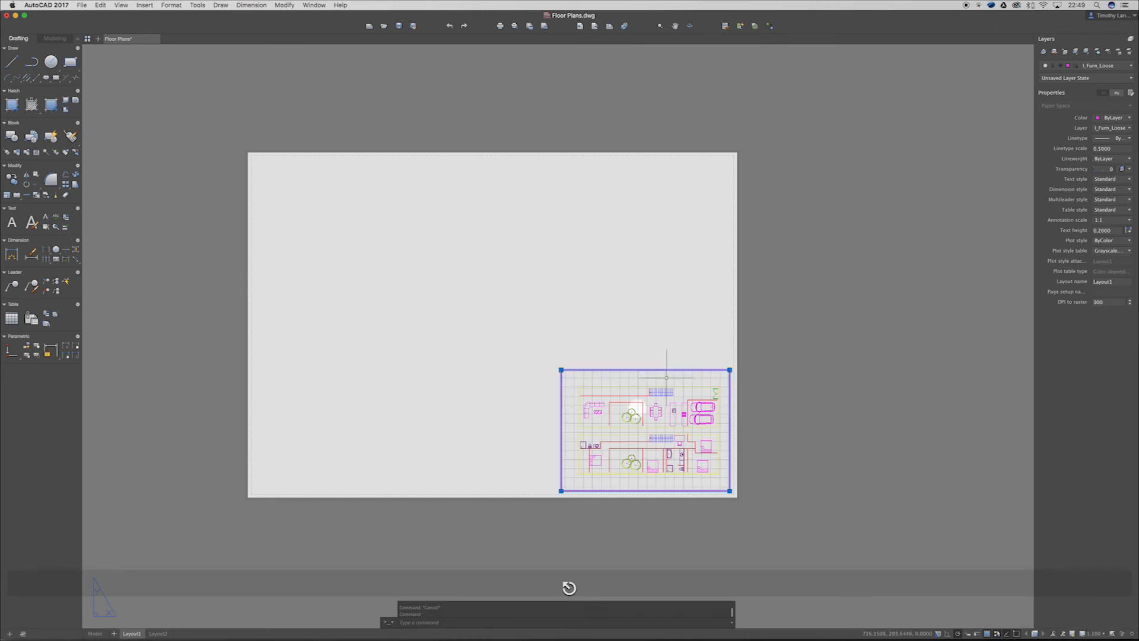
pyautogui.click(1105, 230)
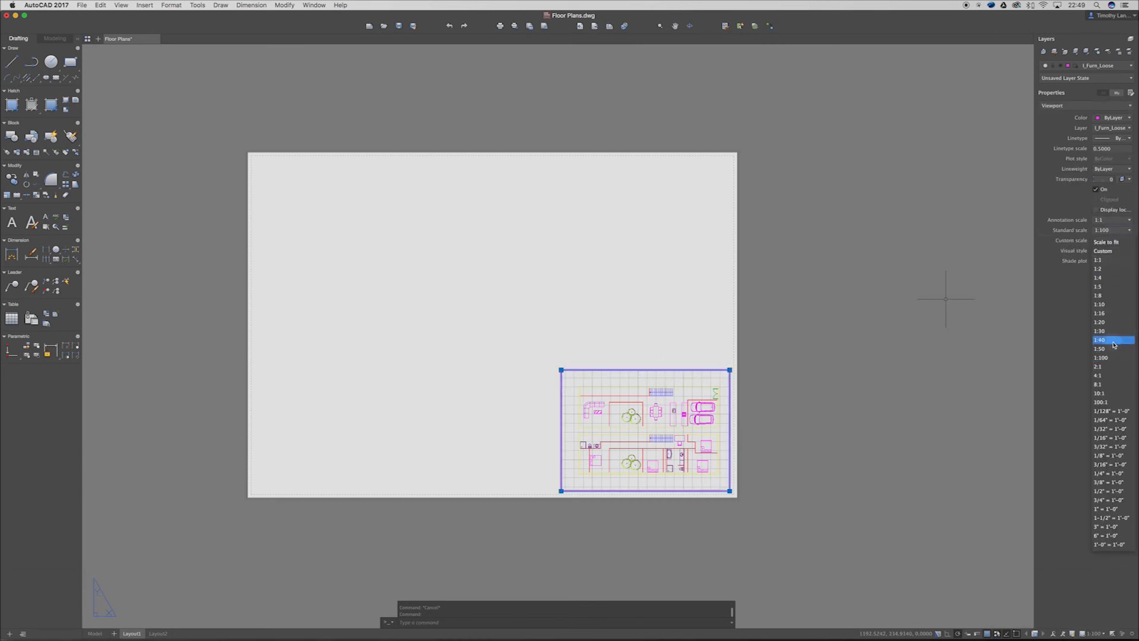
pyautogui.click(1101, 358)
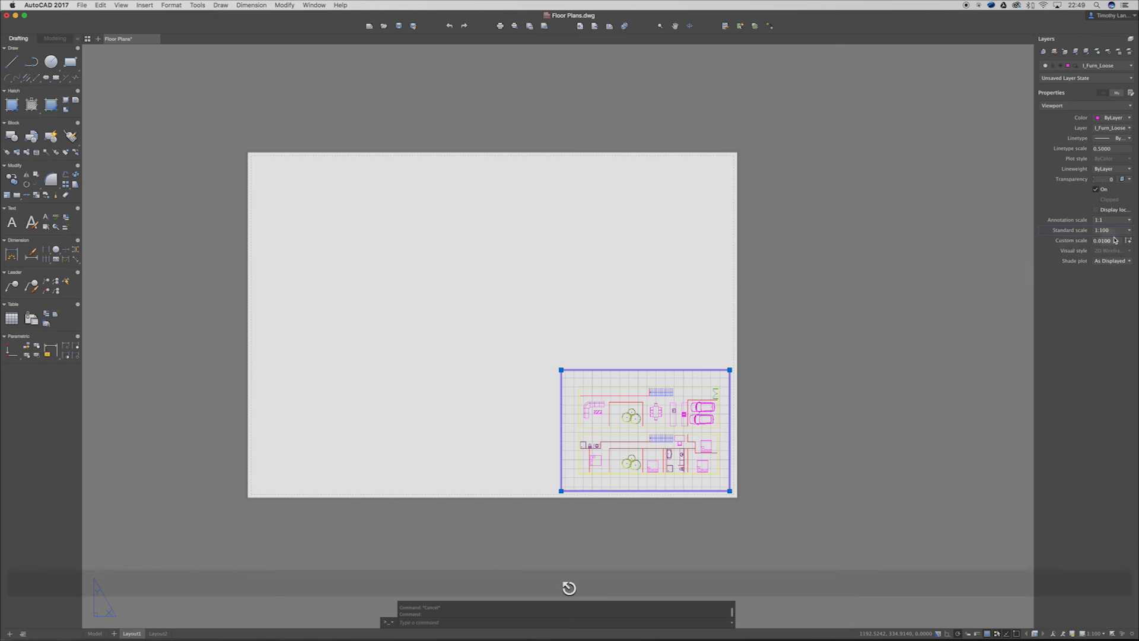
# Step: Test a custom scale of 0.0020, then set the viewport back to 1:100
pyautogui.click(1105, 241)
pyautogui.write('1/')
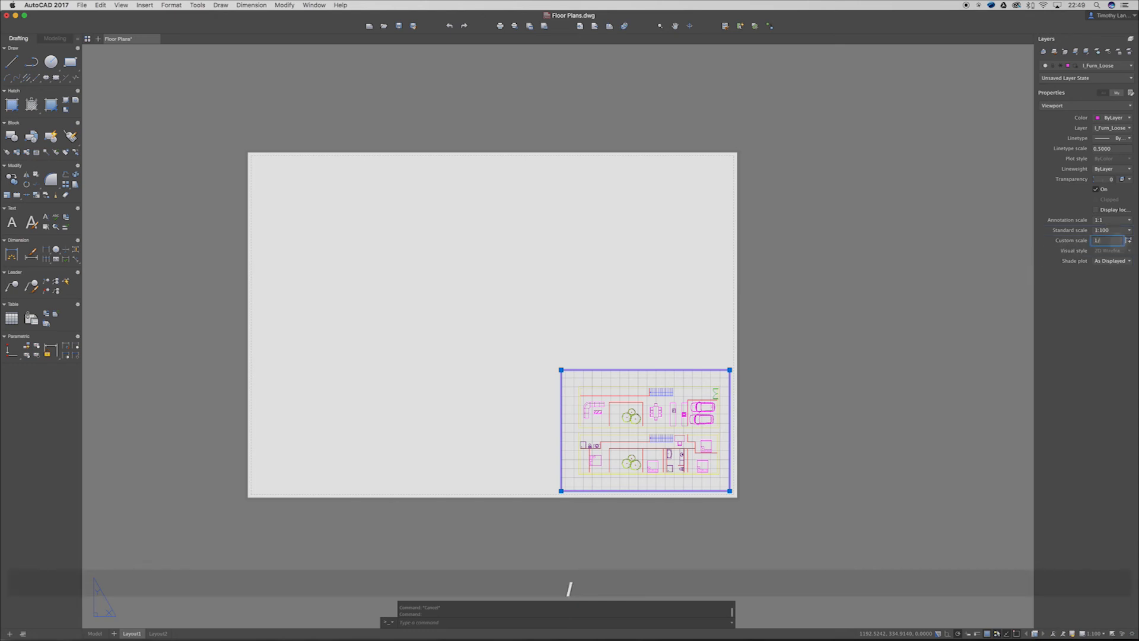
pyautogui.write('0.0020')
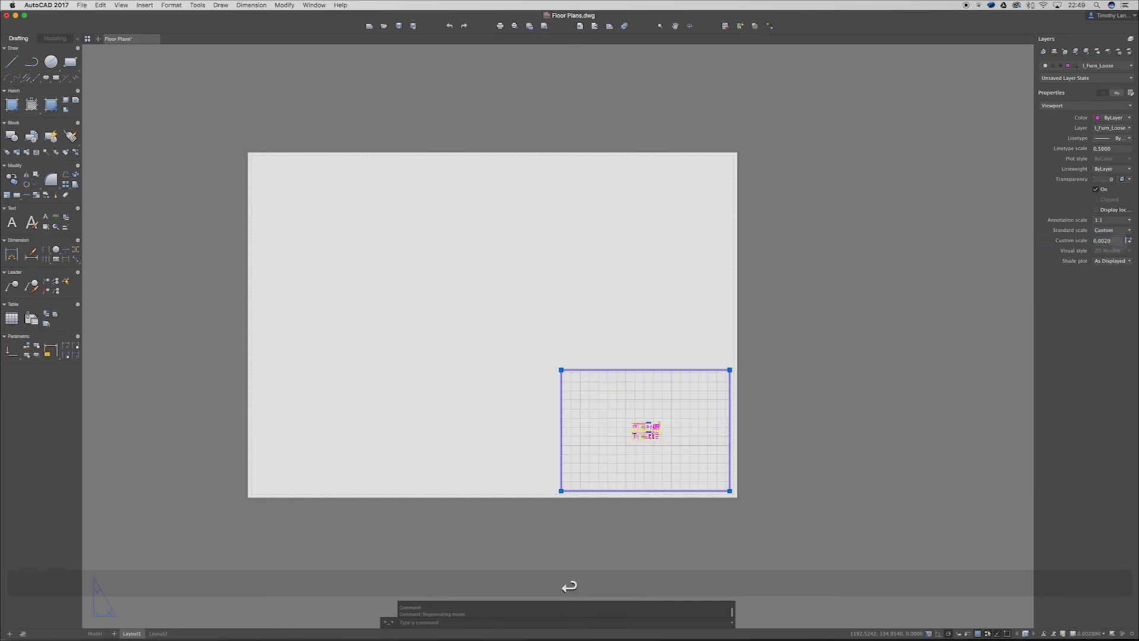
pyautogui.click(1127, 230)
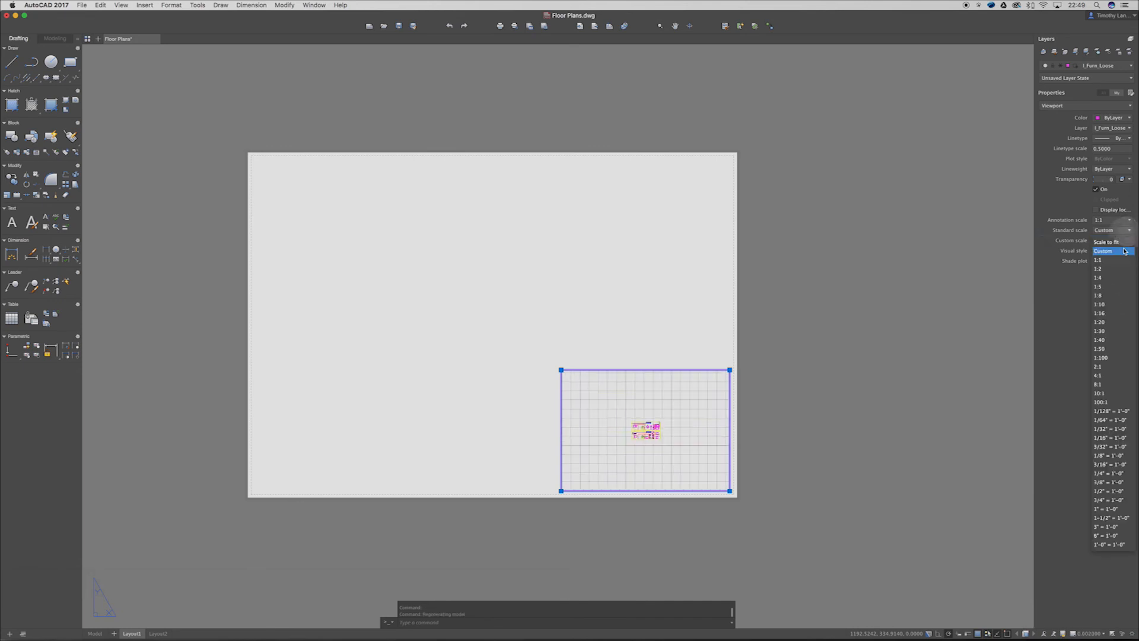
pyautogui.click(1101, 358)
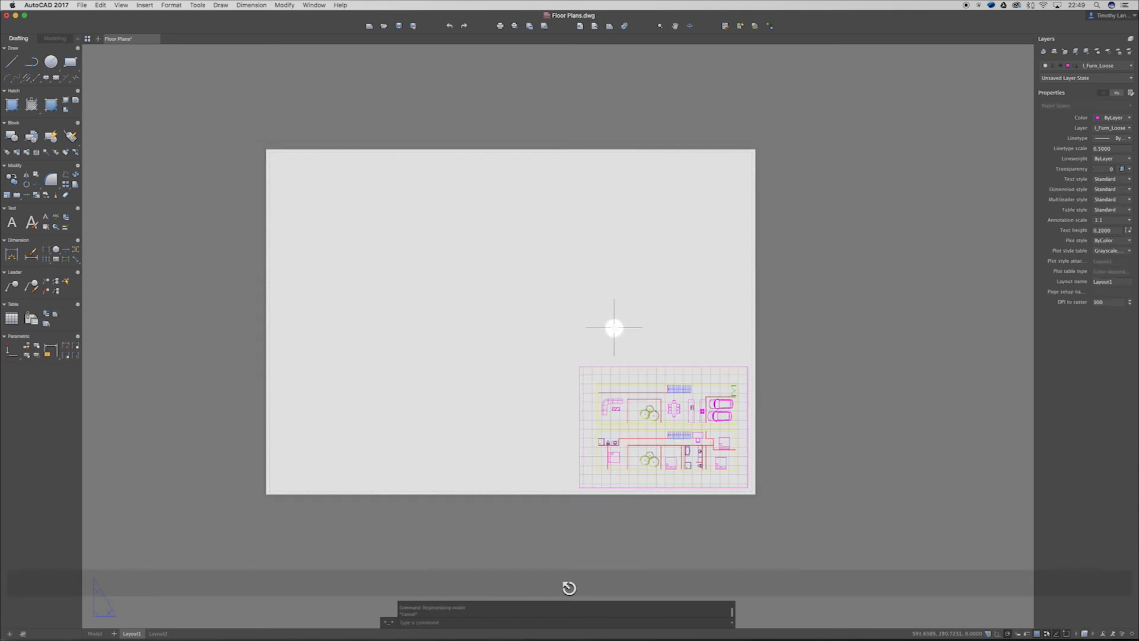
# Step: Export the current layout as Floor Plans.pdf to the Desktop, replacing the existing file
pyautogui.click(82, 5)
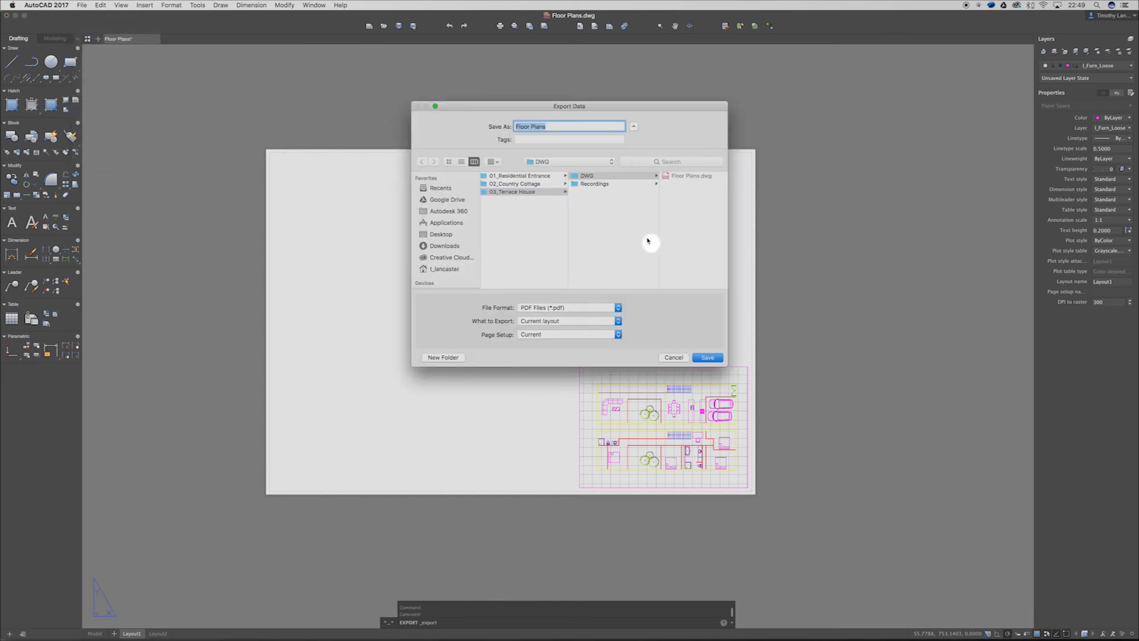
pyautogui.click(633, 126)
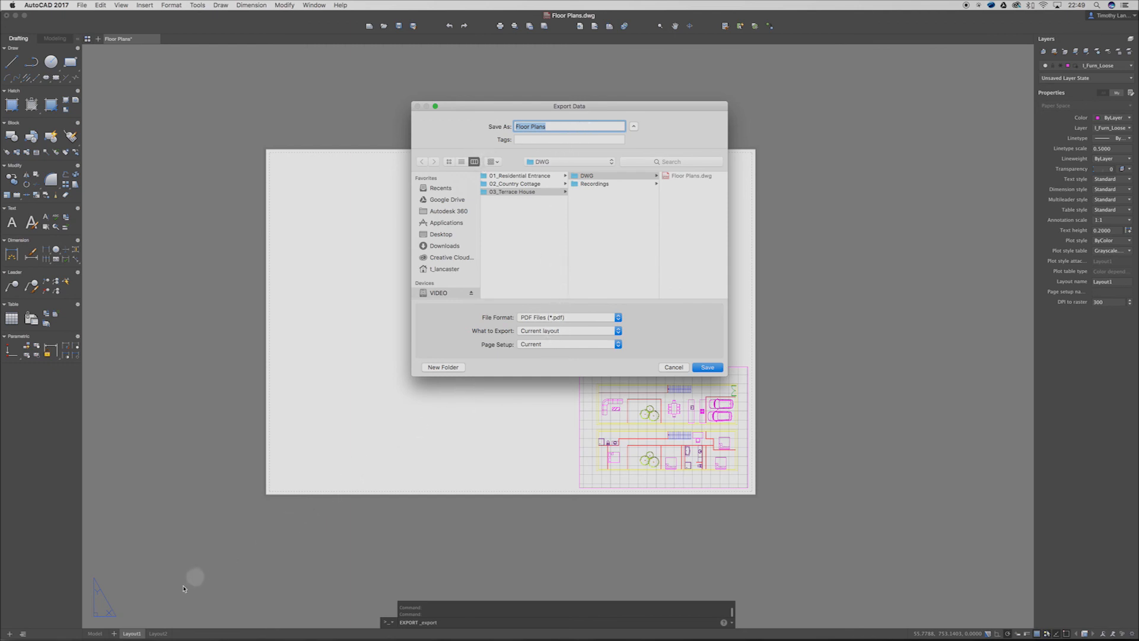
pyautogui.moveTo(456, 233)
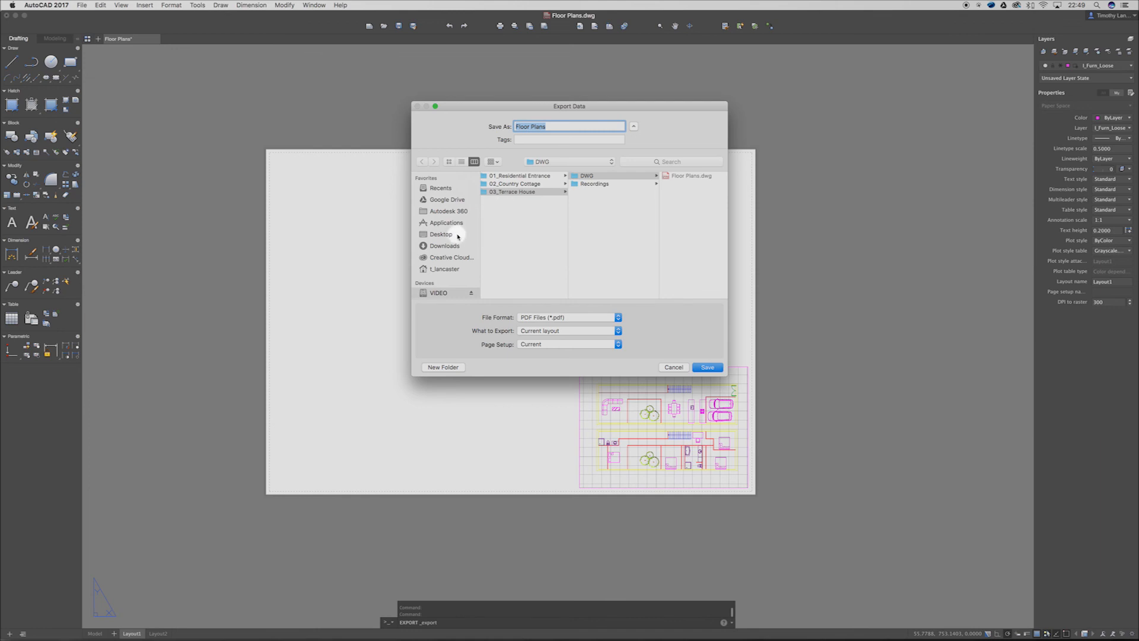
pyautogui.click(440, 234)
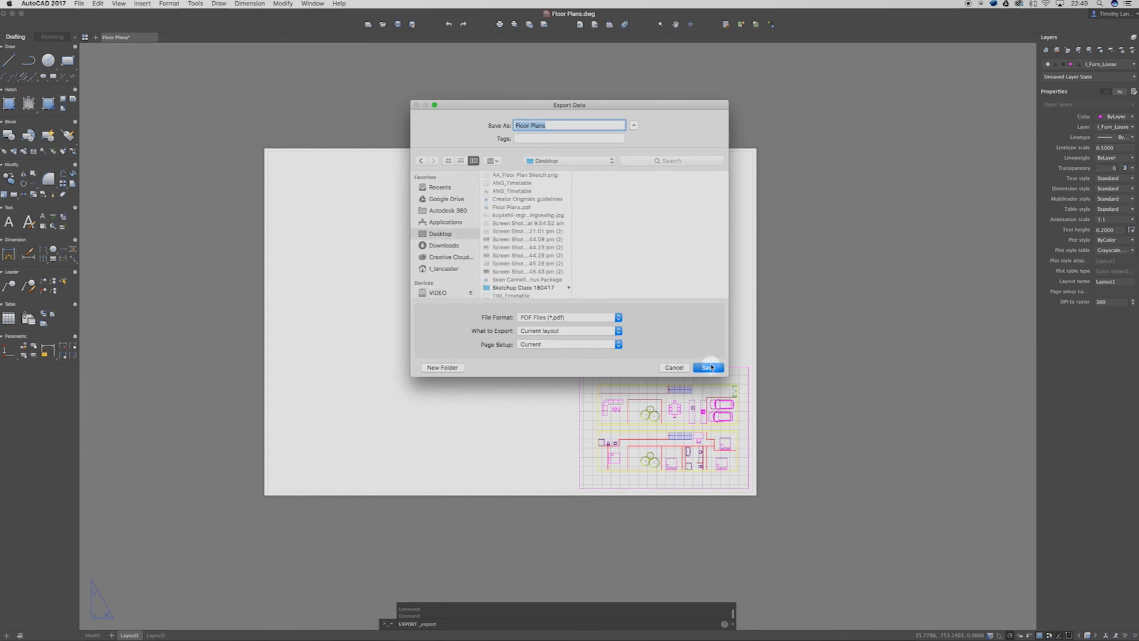
pyautogui.click(707, 367)
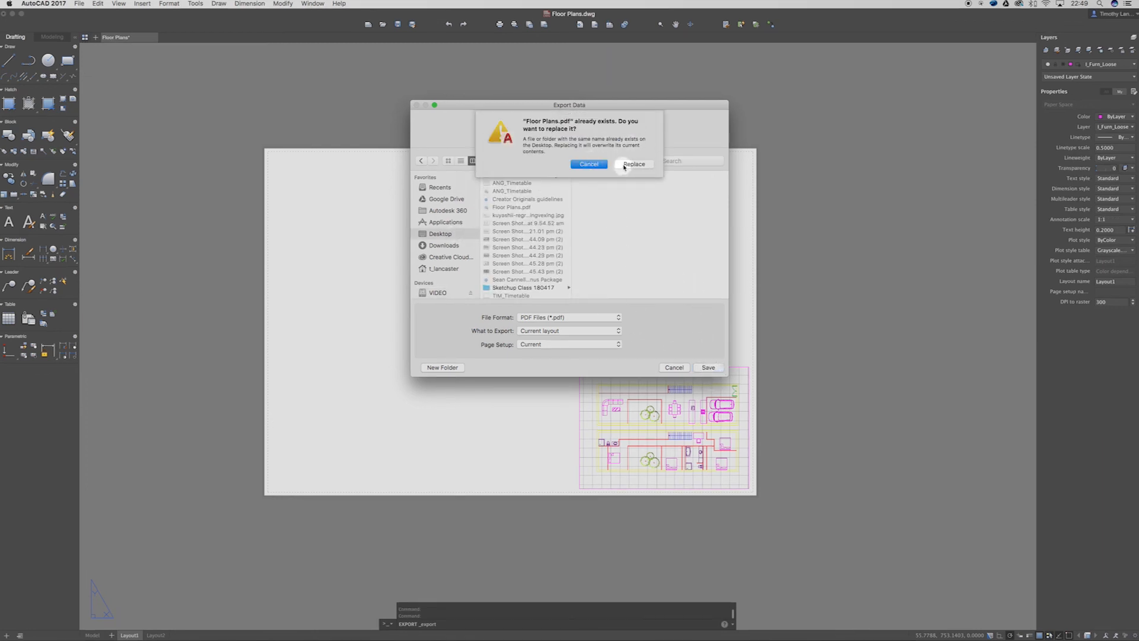
pyautogui.click(633, 163)
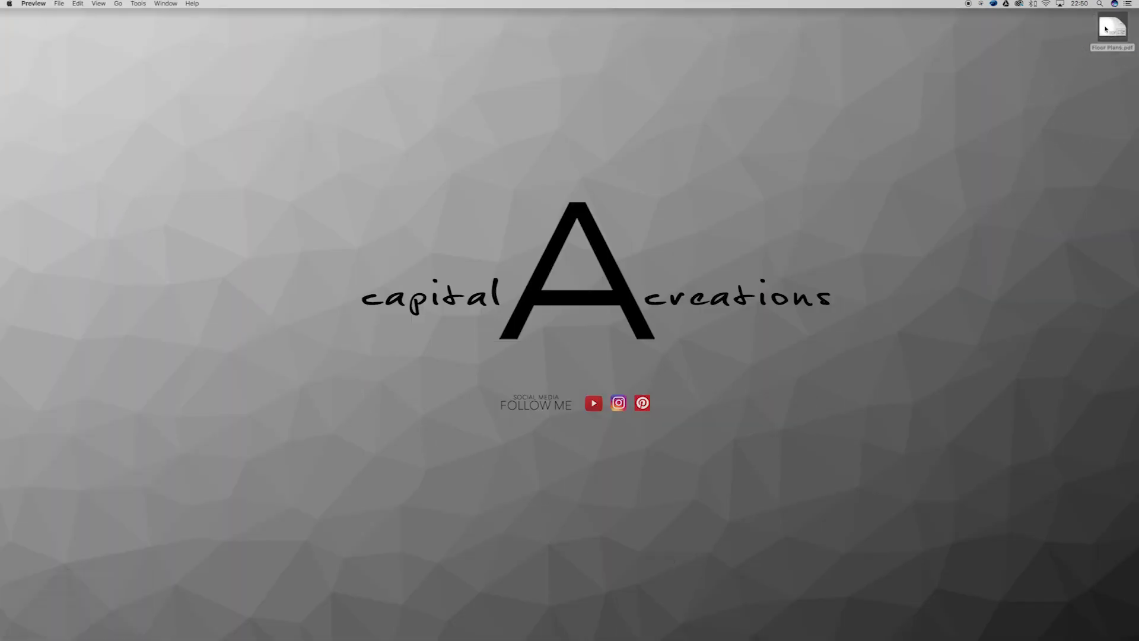
# Step: Open the exported Floor Plans.pdf from the desktop in Preview
pyautogui.doubleClick(1111, 29)
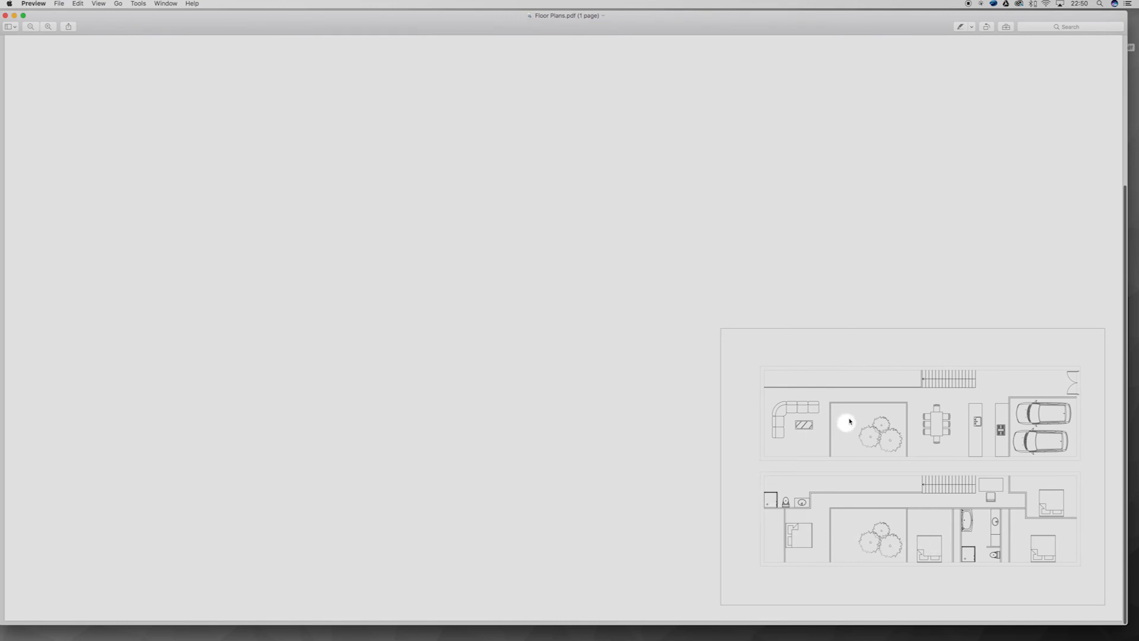
pyautogui.moveTo(771, 532)
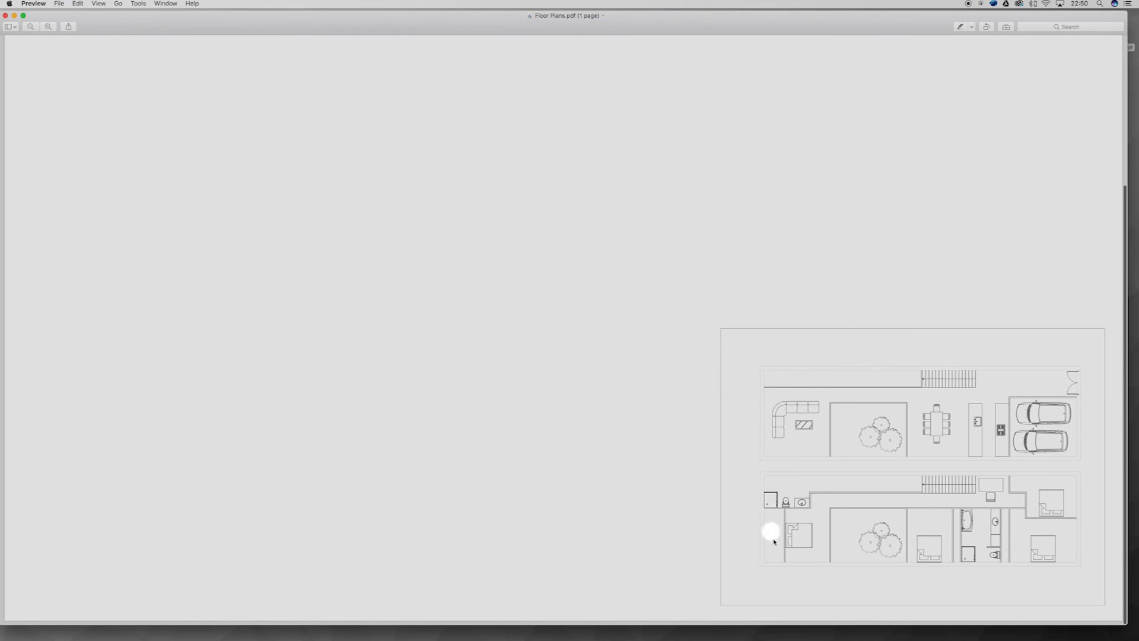
pyautogui.moveTo(1023, 374)
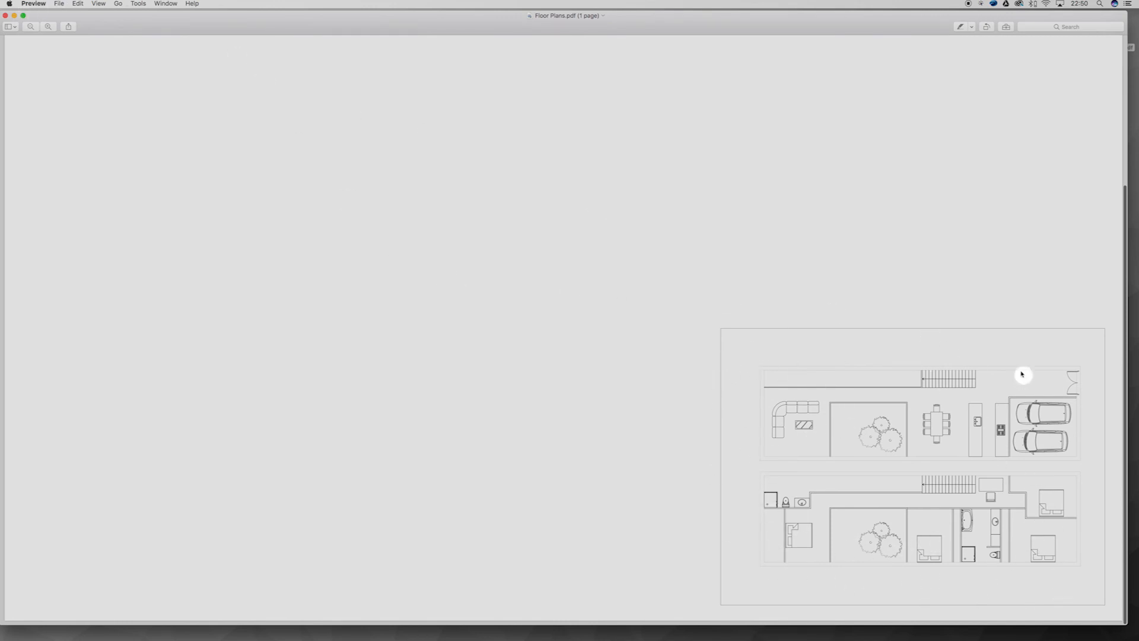
pyautogui.moveTo(263, 182)
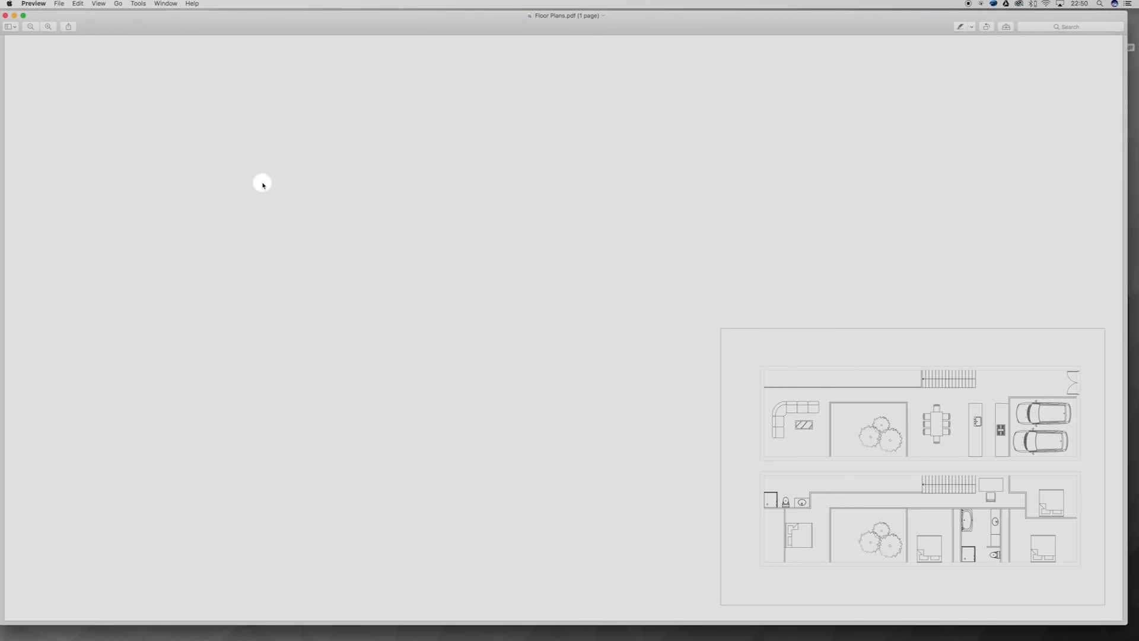